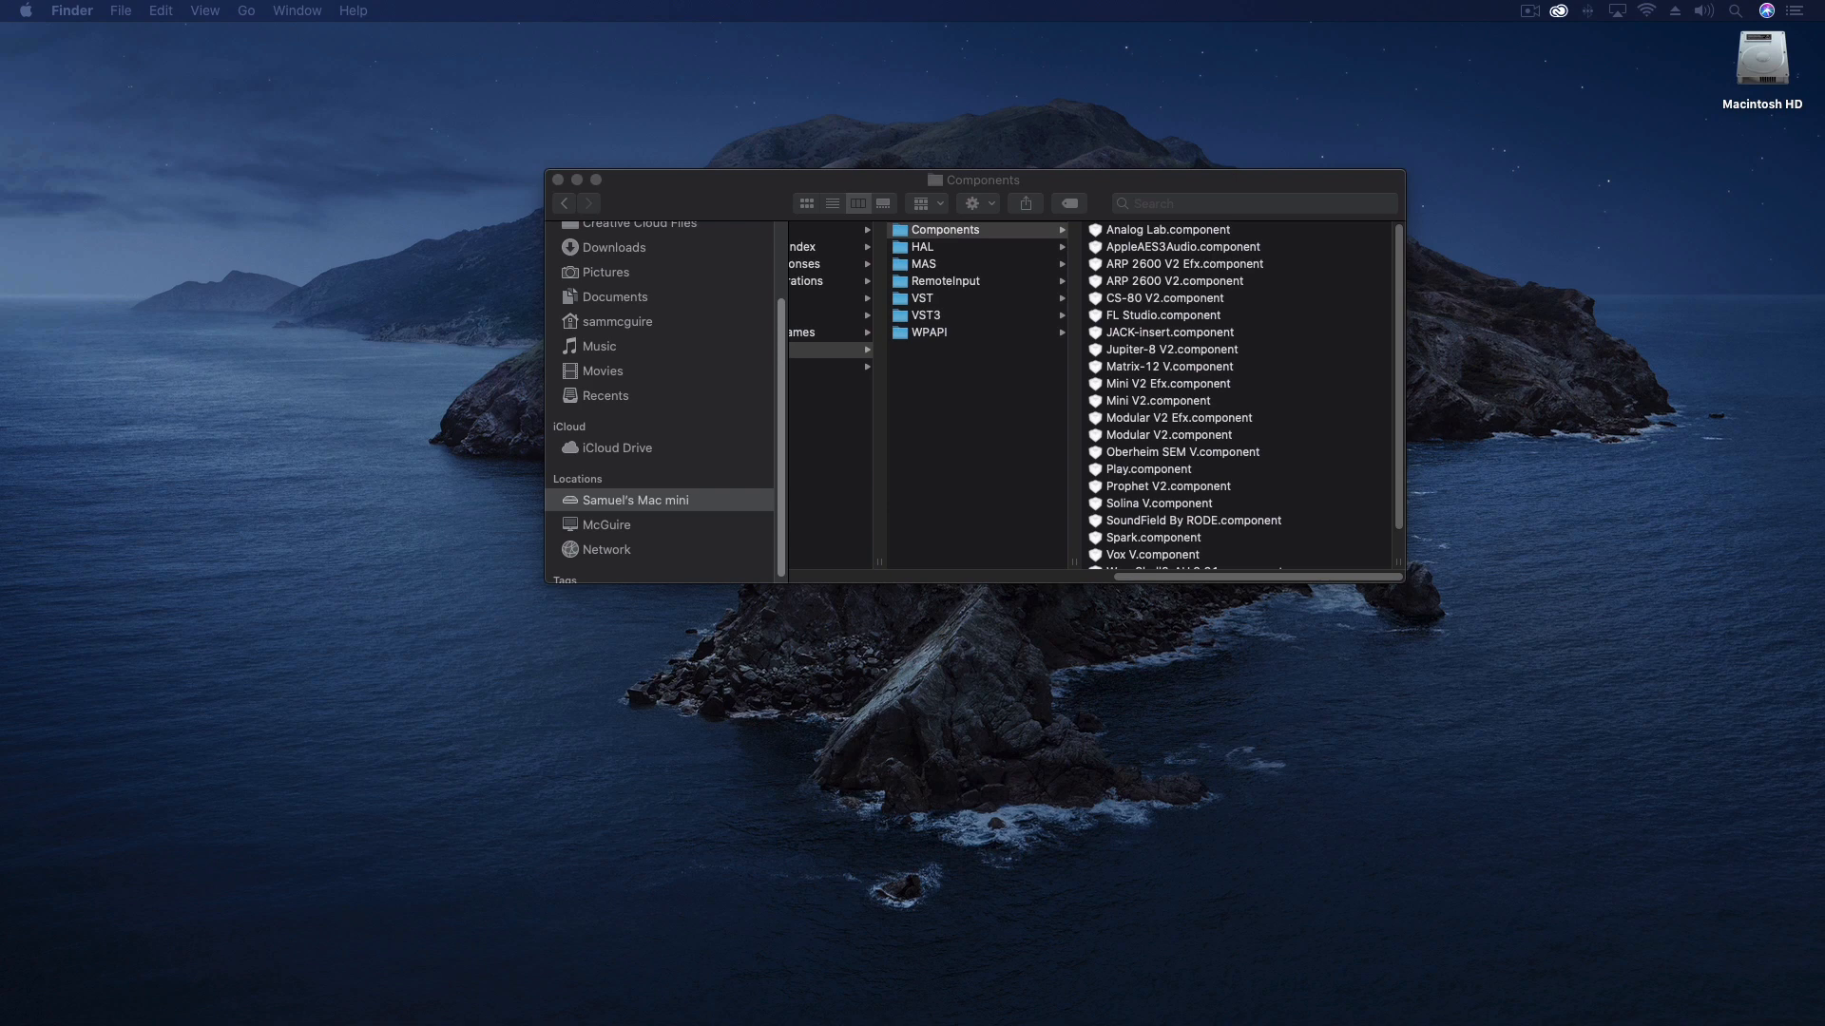
pyautogui.moveTo(920, 129)
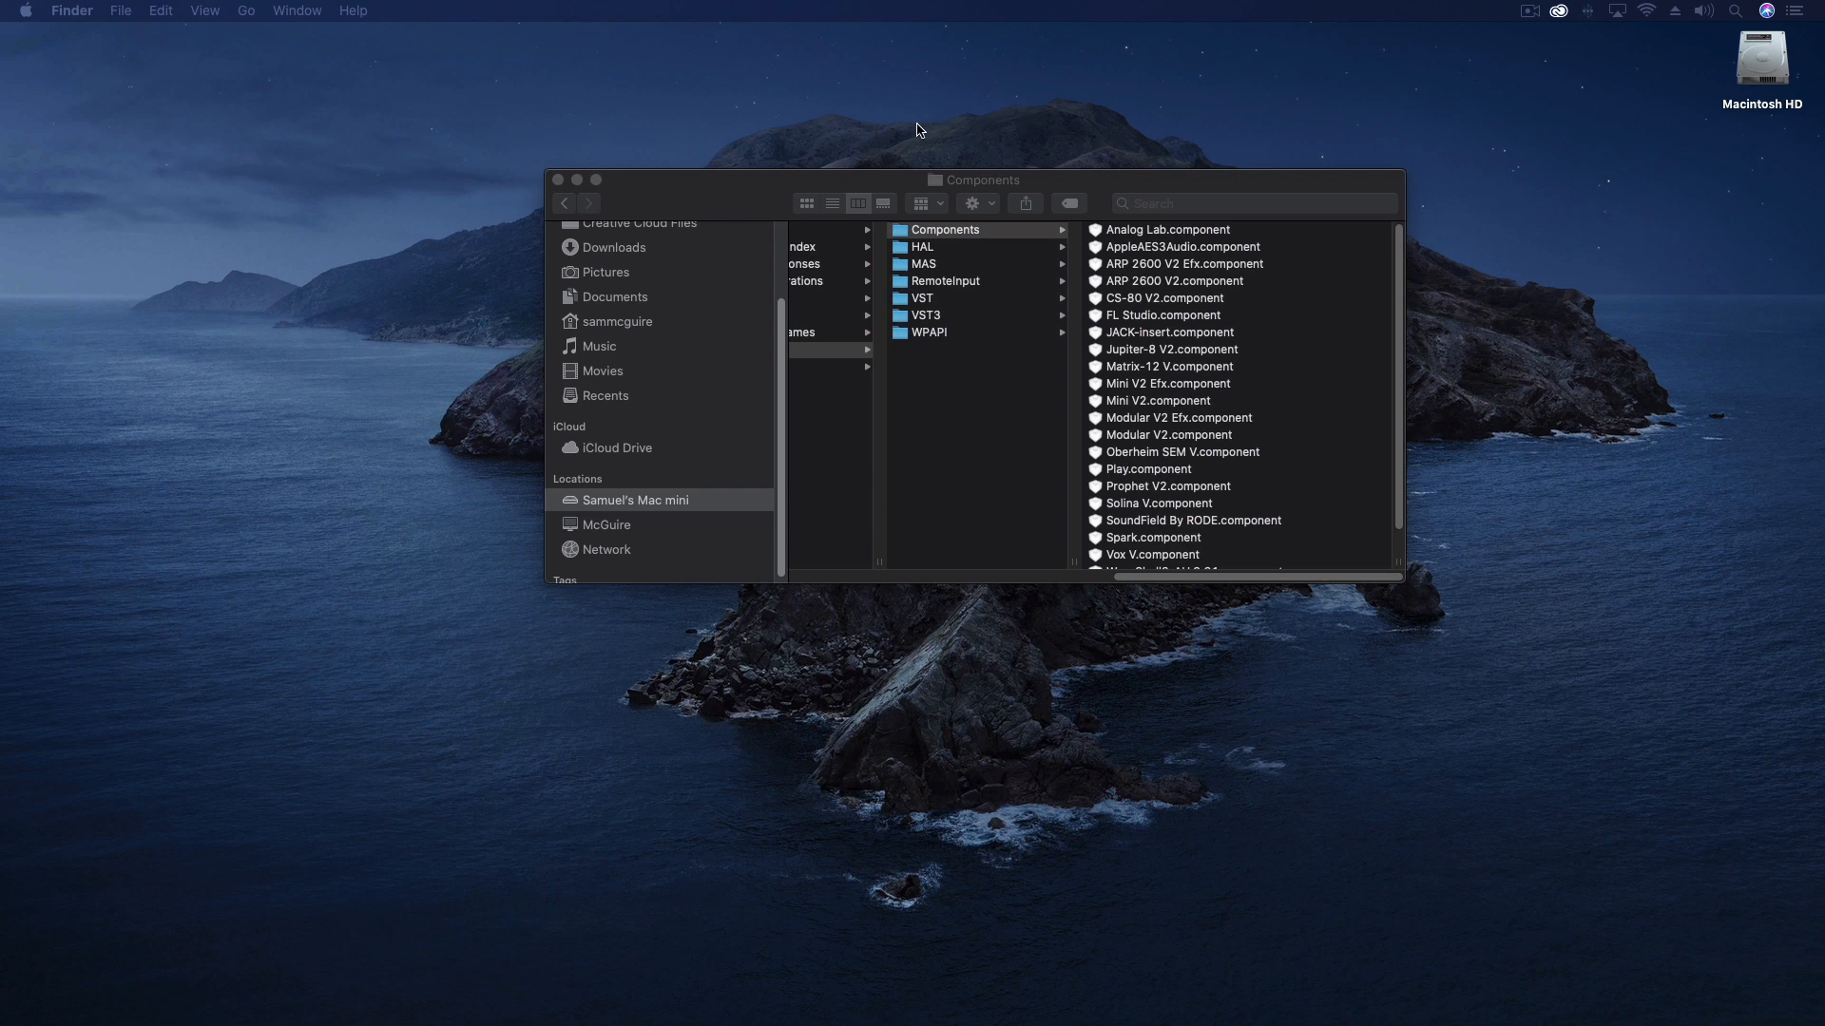
pyautogui.moveTo(842, 192)
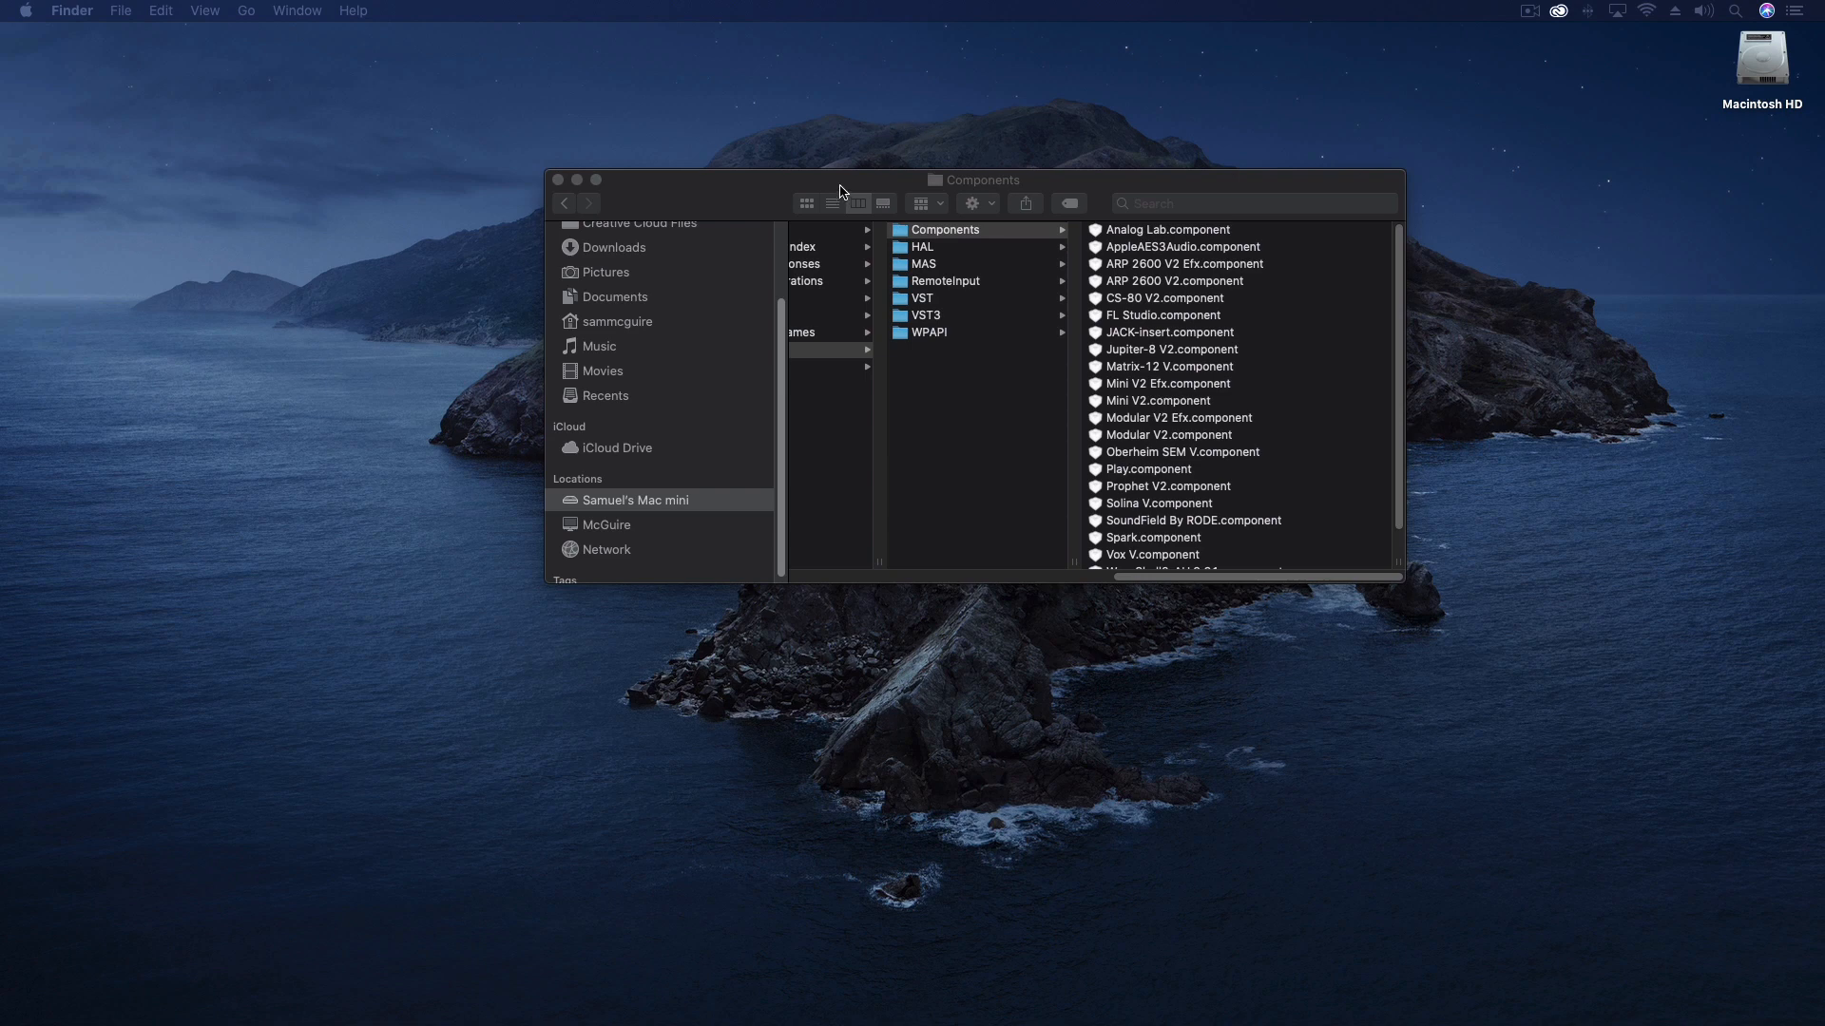
pyautogui.moveTo(724, 206)
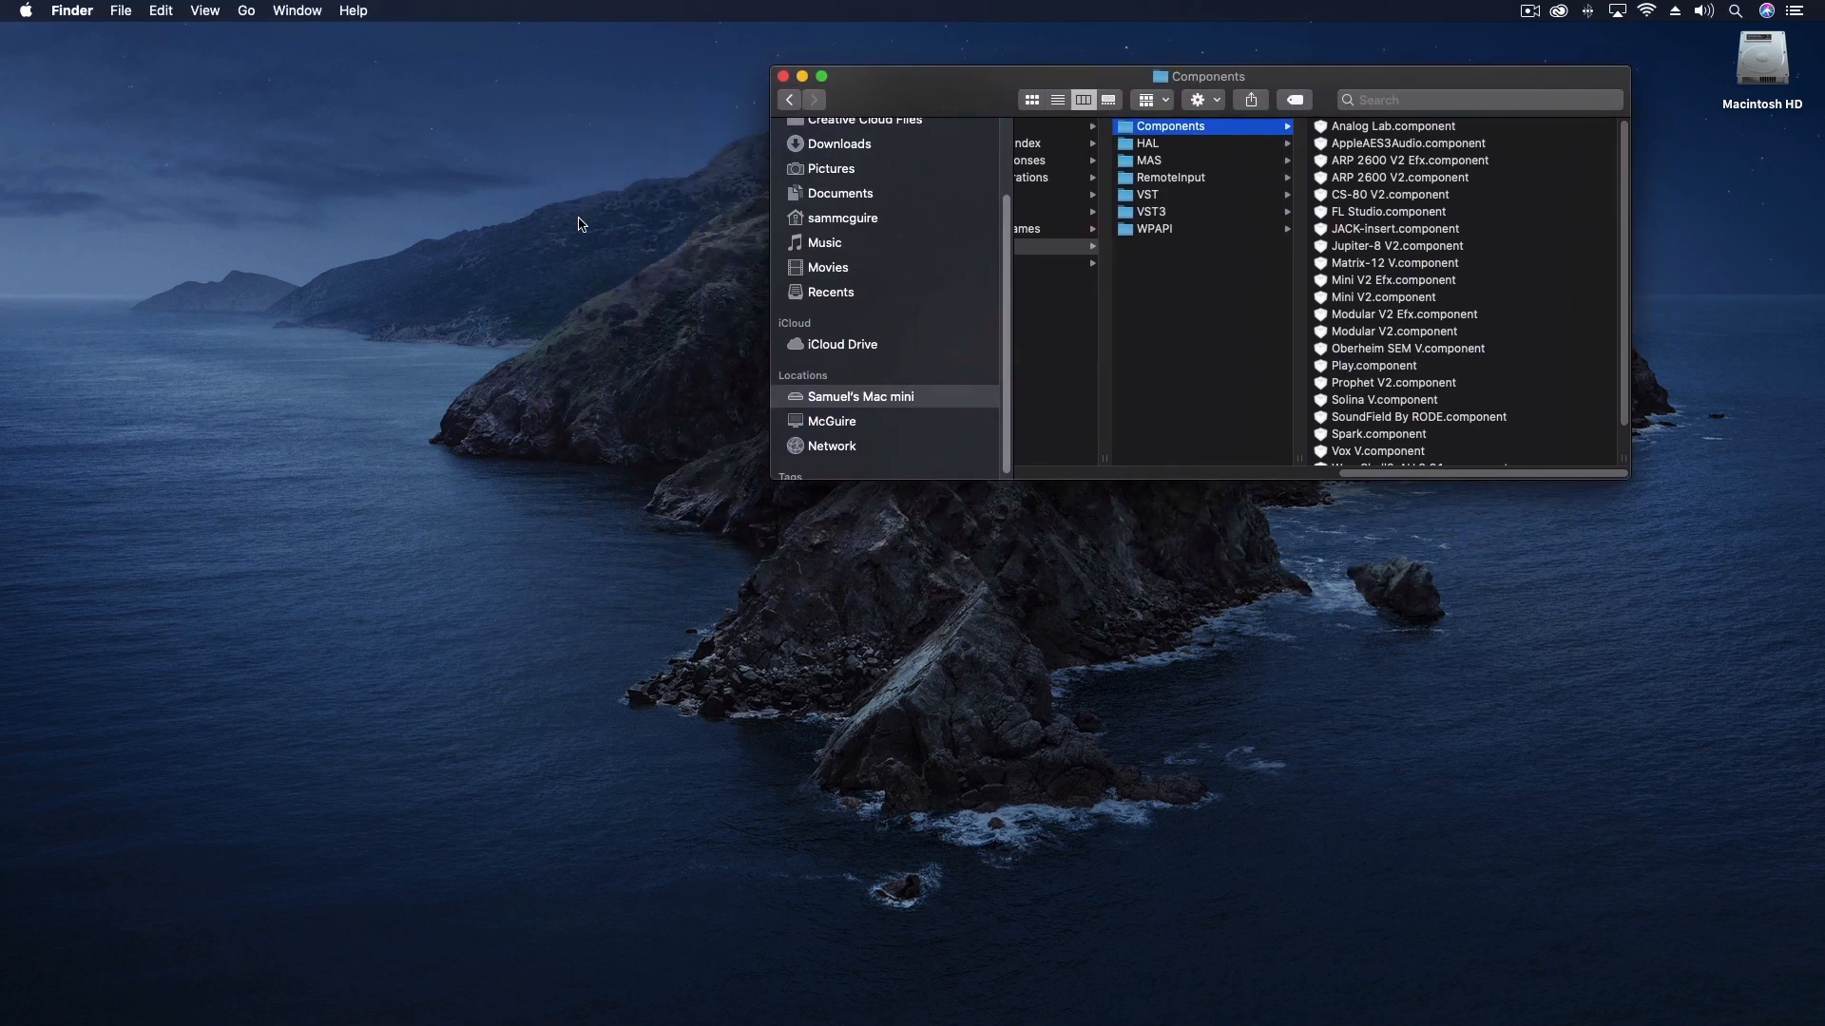
# Create a new empty folder named BU on the desktop next to the Components window
pyautogui.rightClick(582, 224)
pyautogui.write('BU')
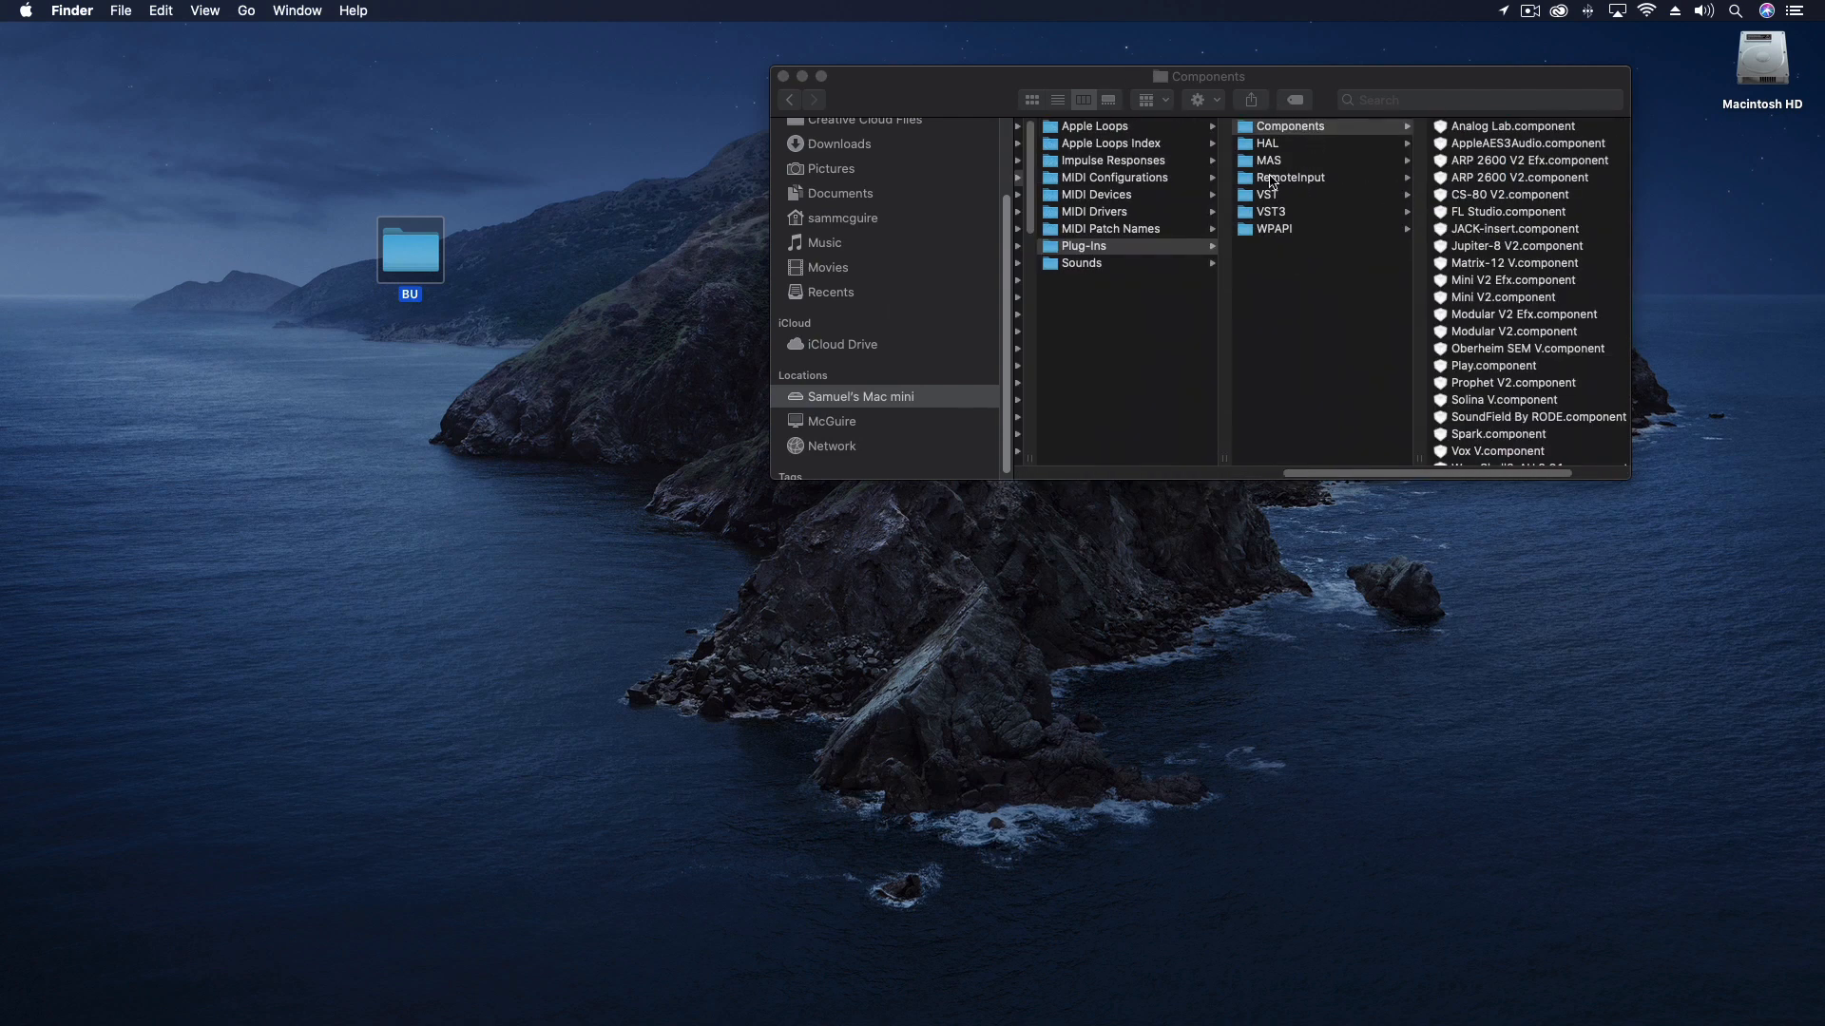
# Move all third-party .component files from Components into the BU folder
pyautogui.moveTo(1199, 76); pyautogui.dragTo(557, 477)
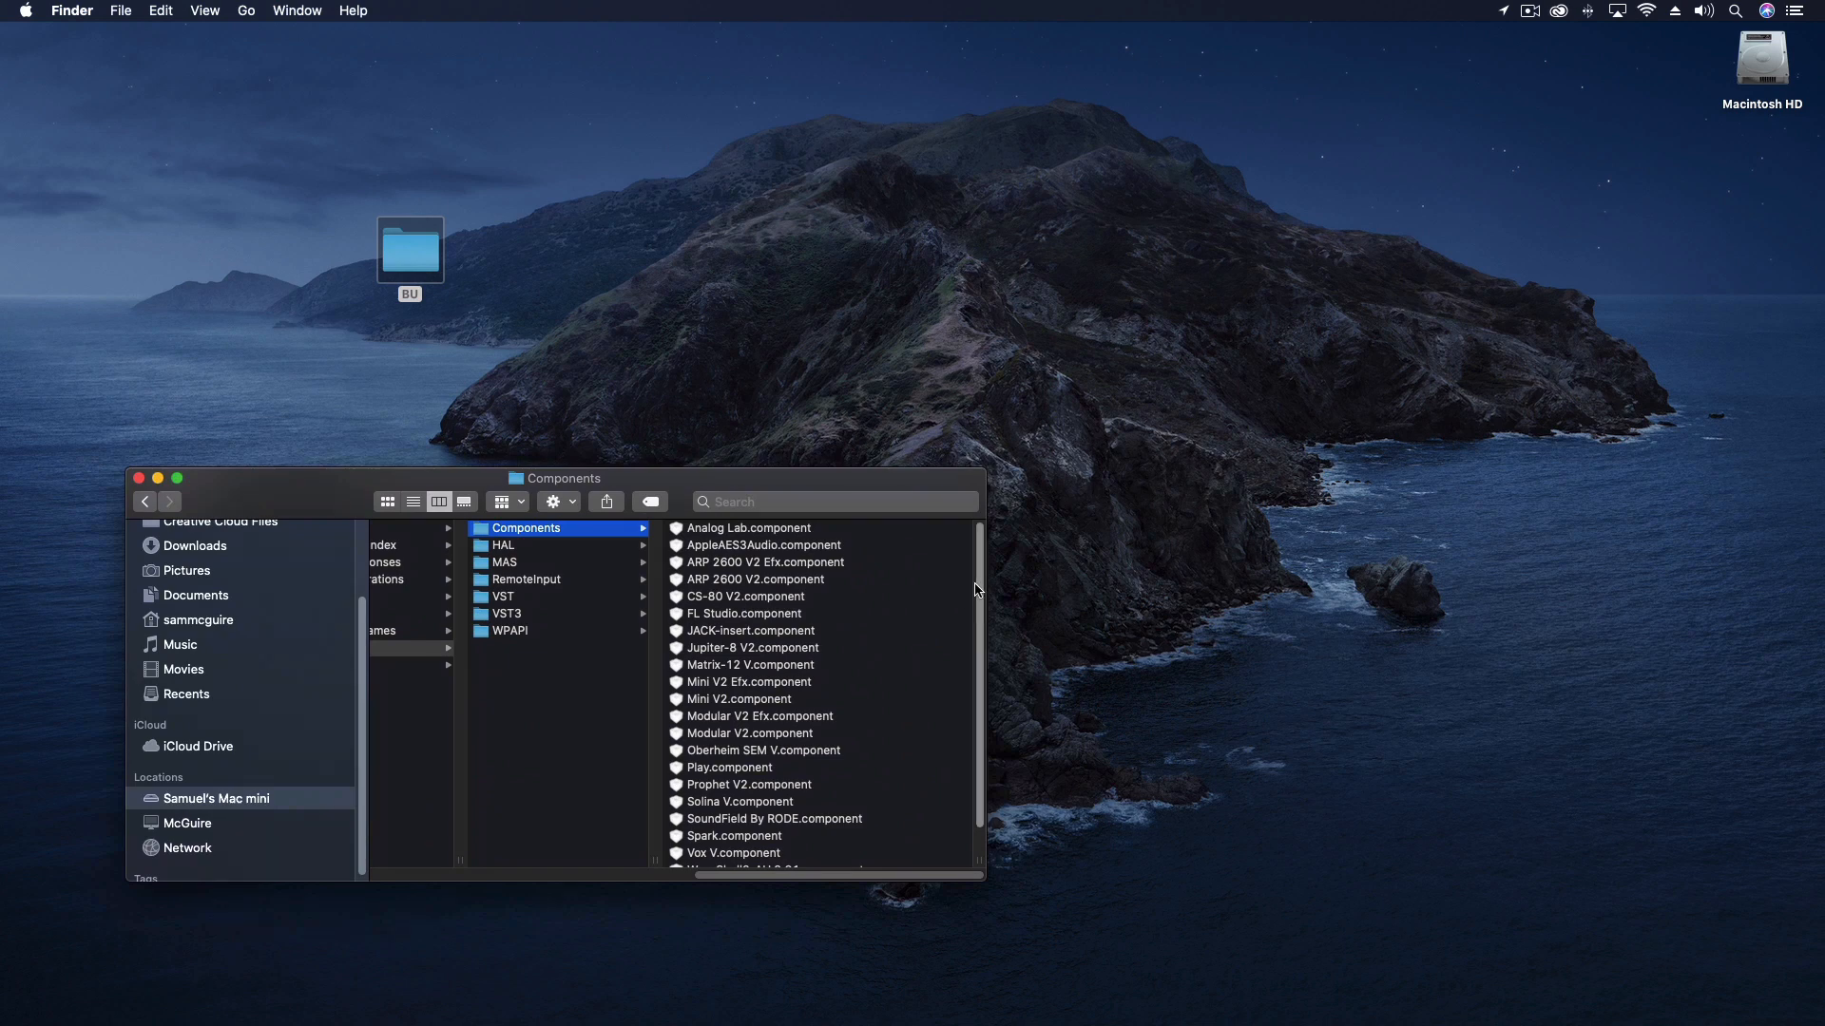
pyautogui.scroll(-3)
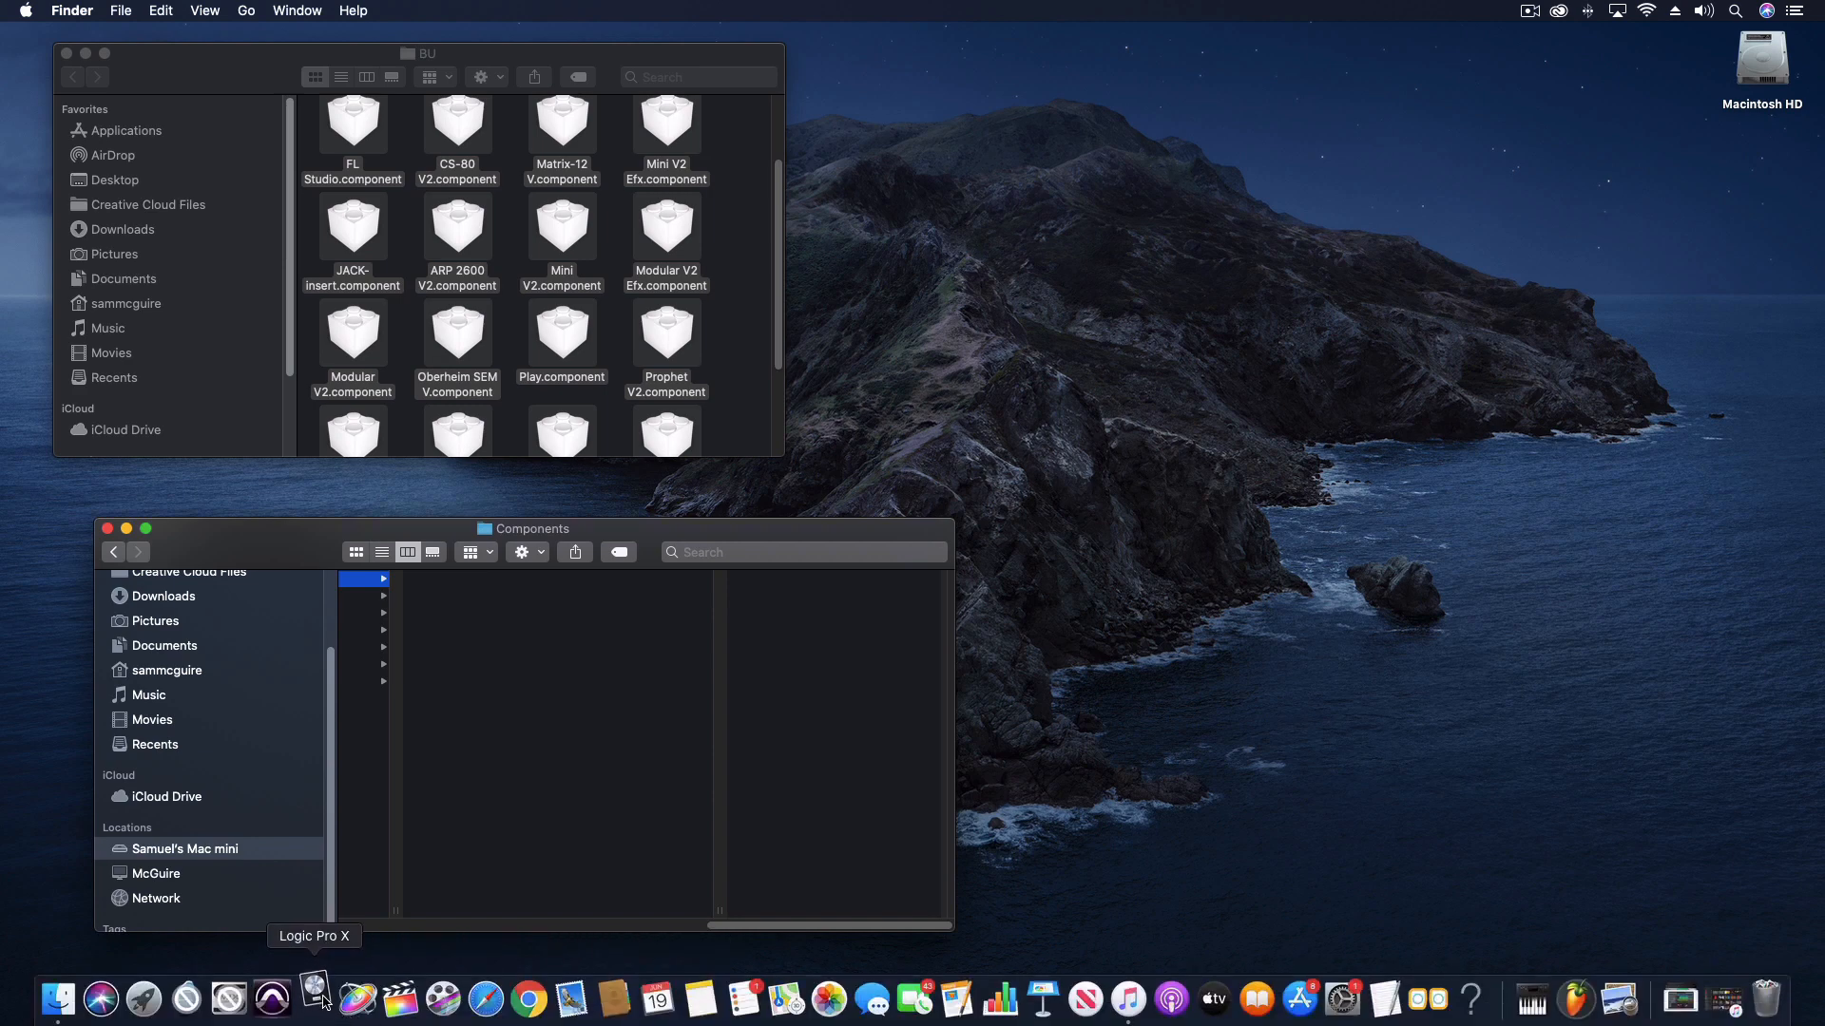
# Launch Logic Pro X and review the Plug-in Manager, now listing only Apple audio units, then close it
pyautogui.click(316, 999)
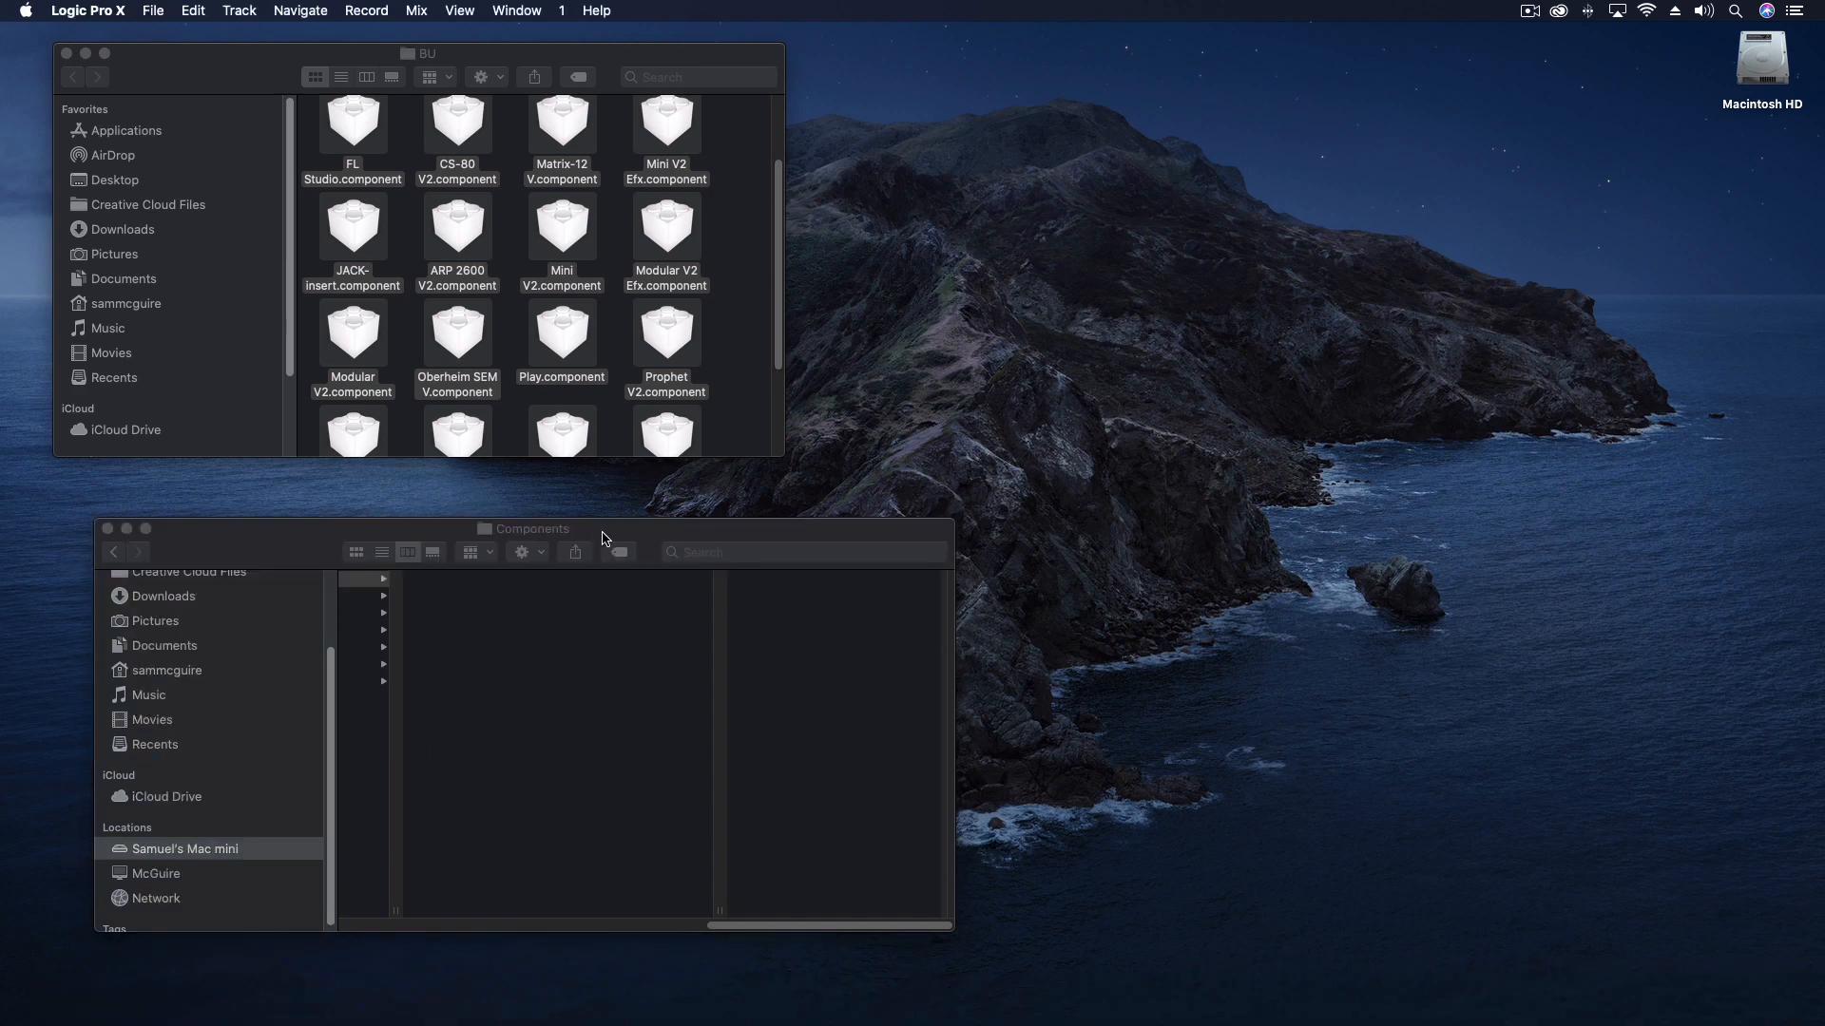
pyautogui.click(87, 9)
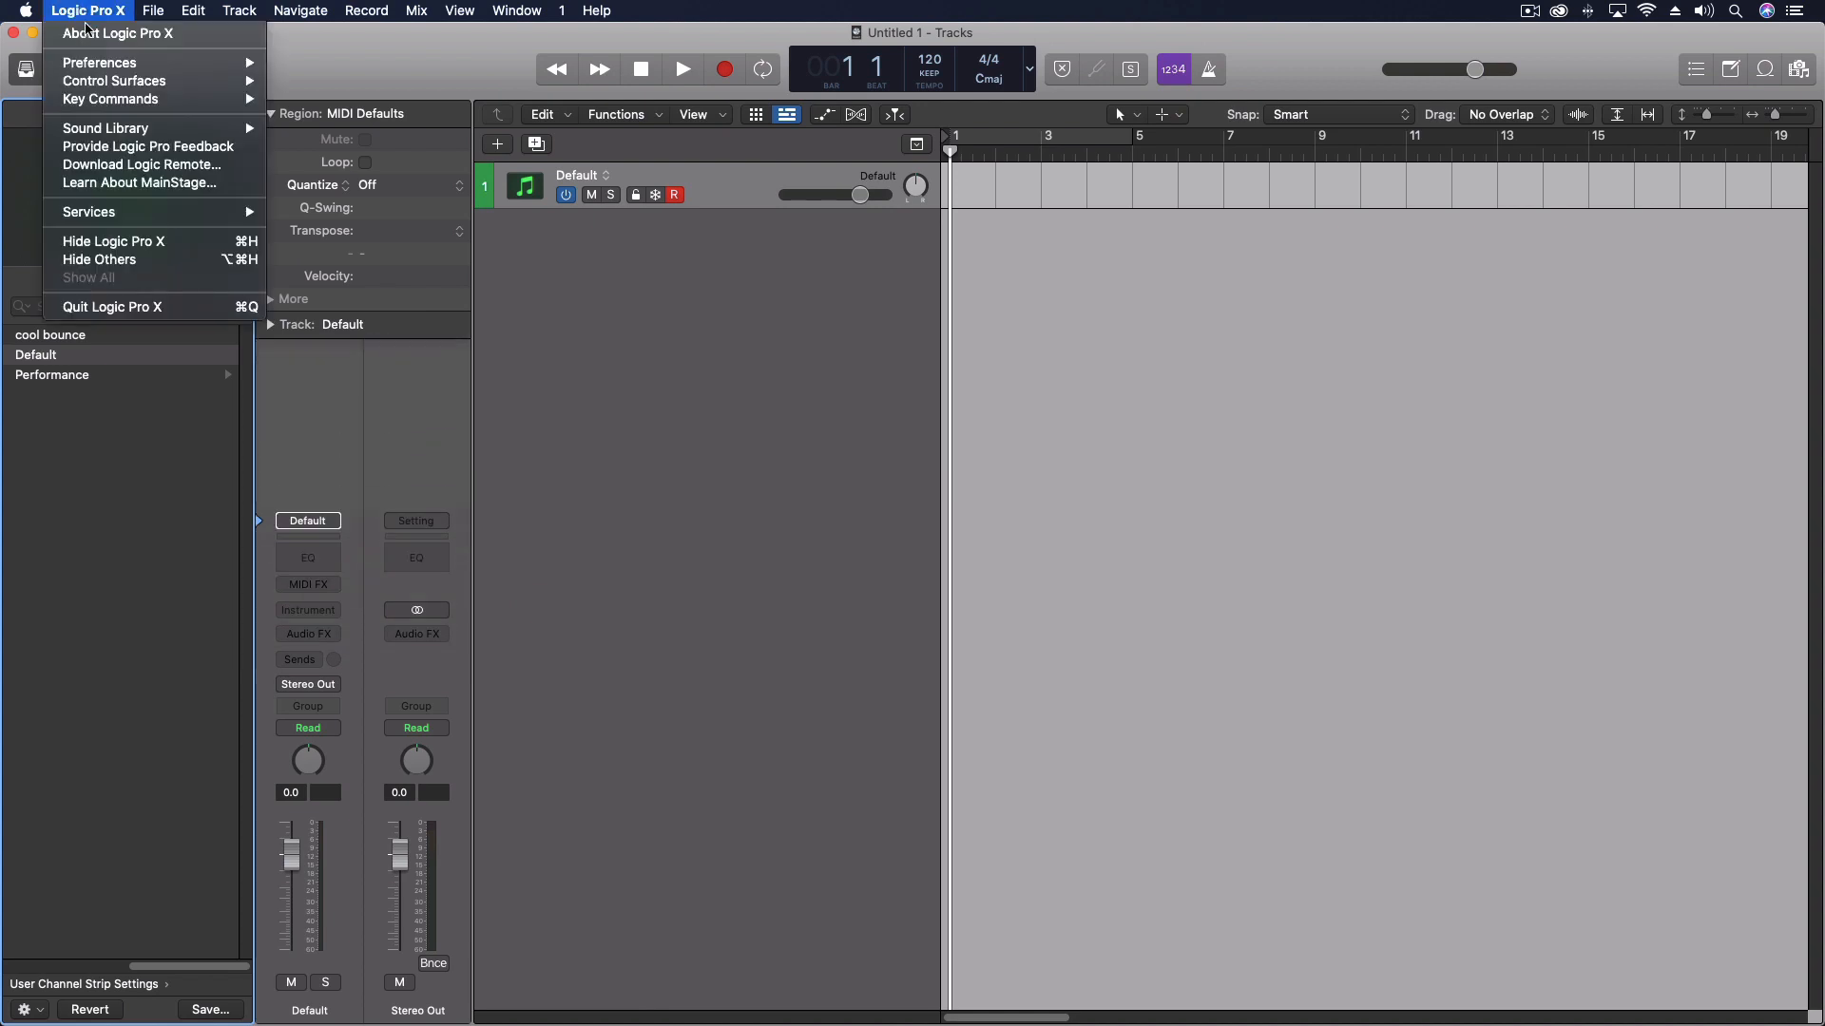
pyautogui.moveTo(91, 65)
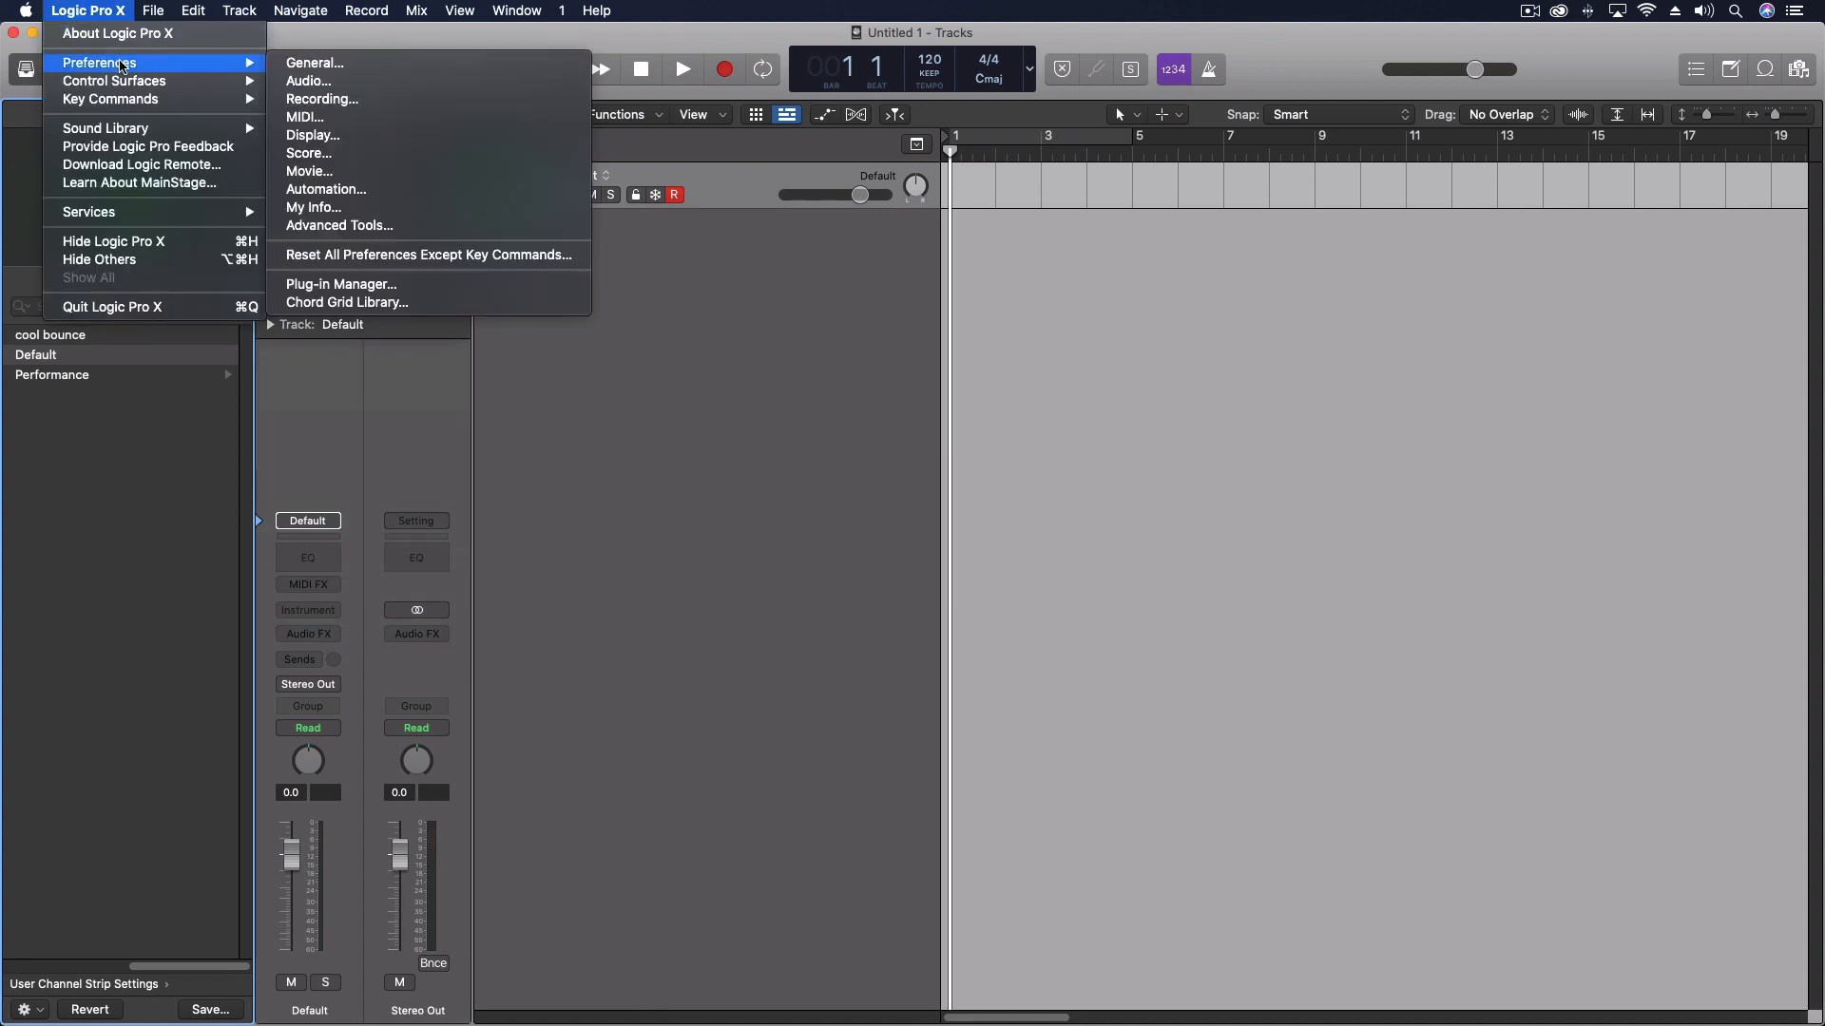
pyautogui.click(341, 285)
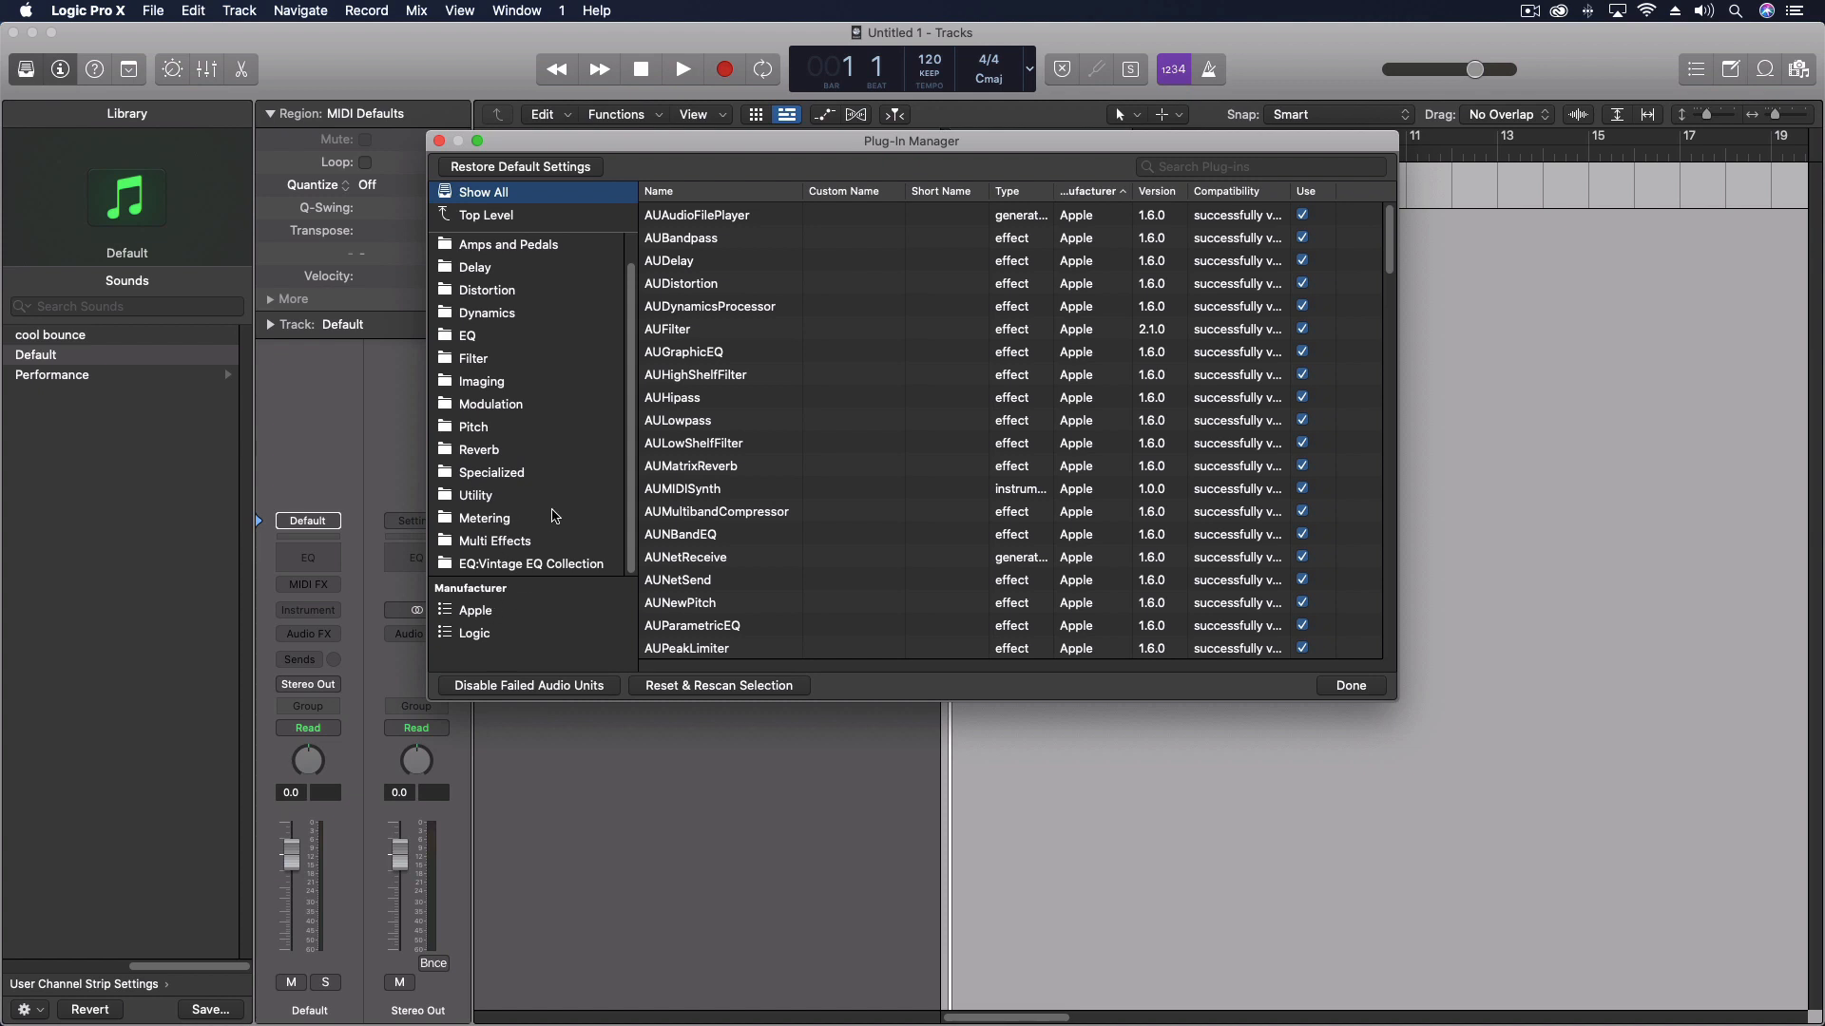
pyautogui.moveTo(1388, 232)
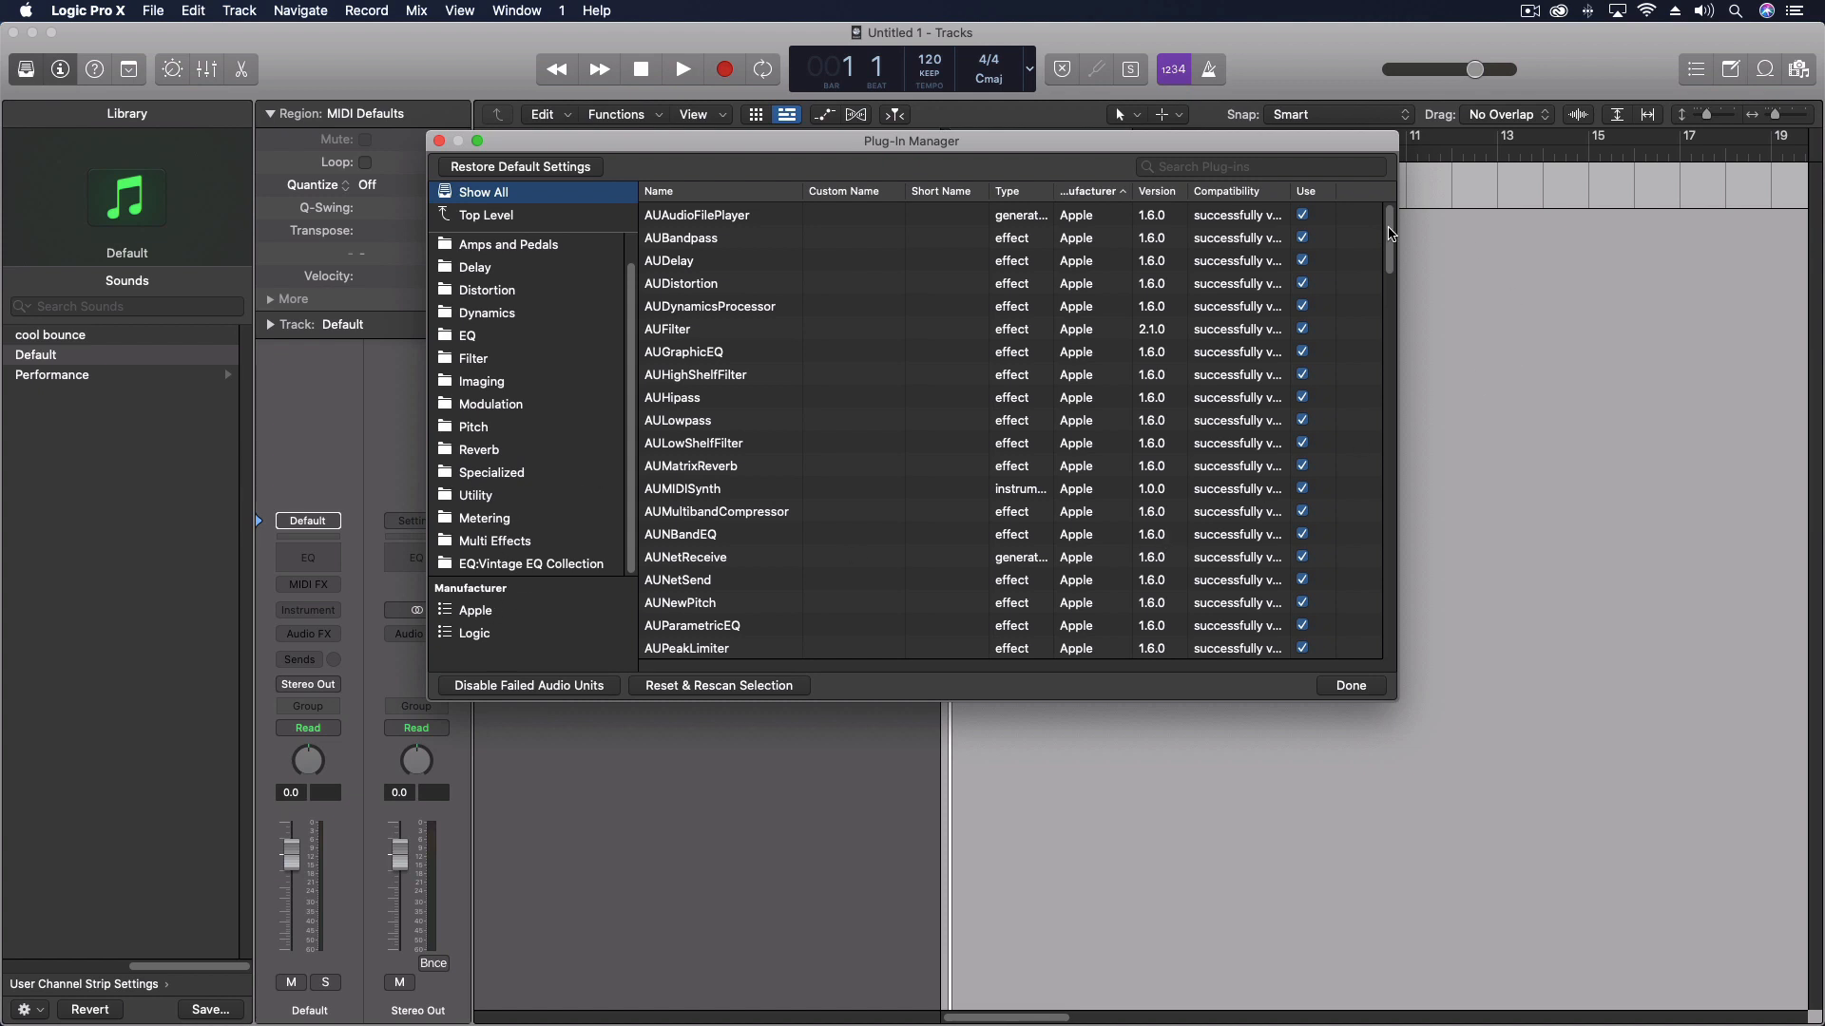
pyautogui.scroll(-3)
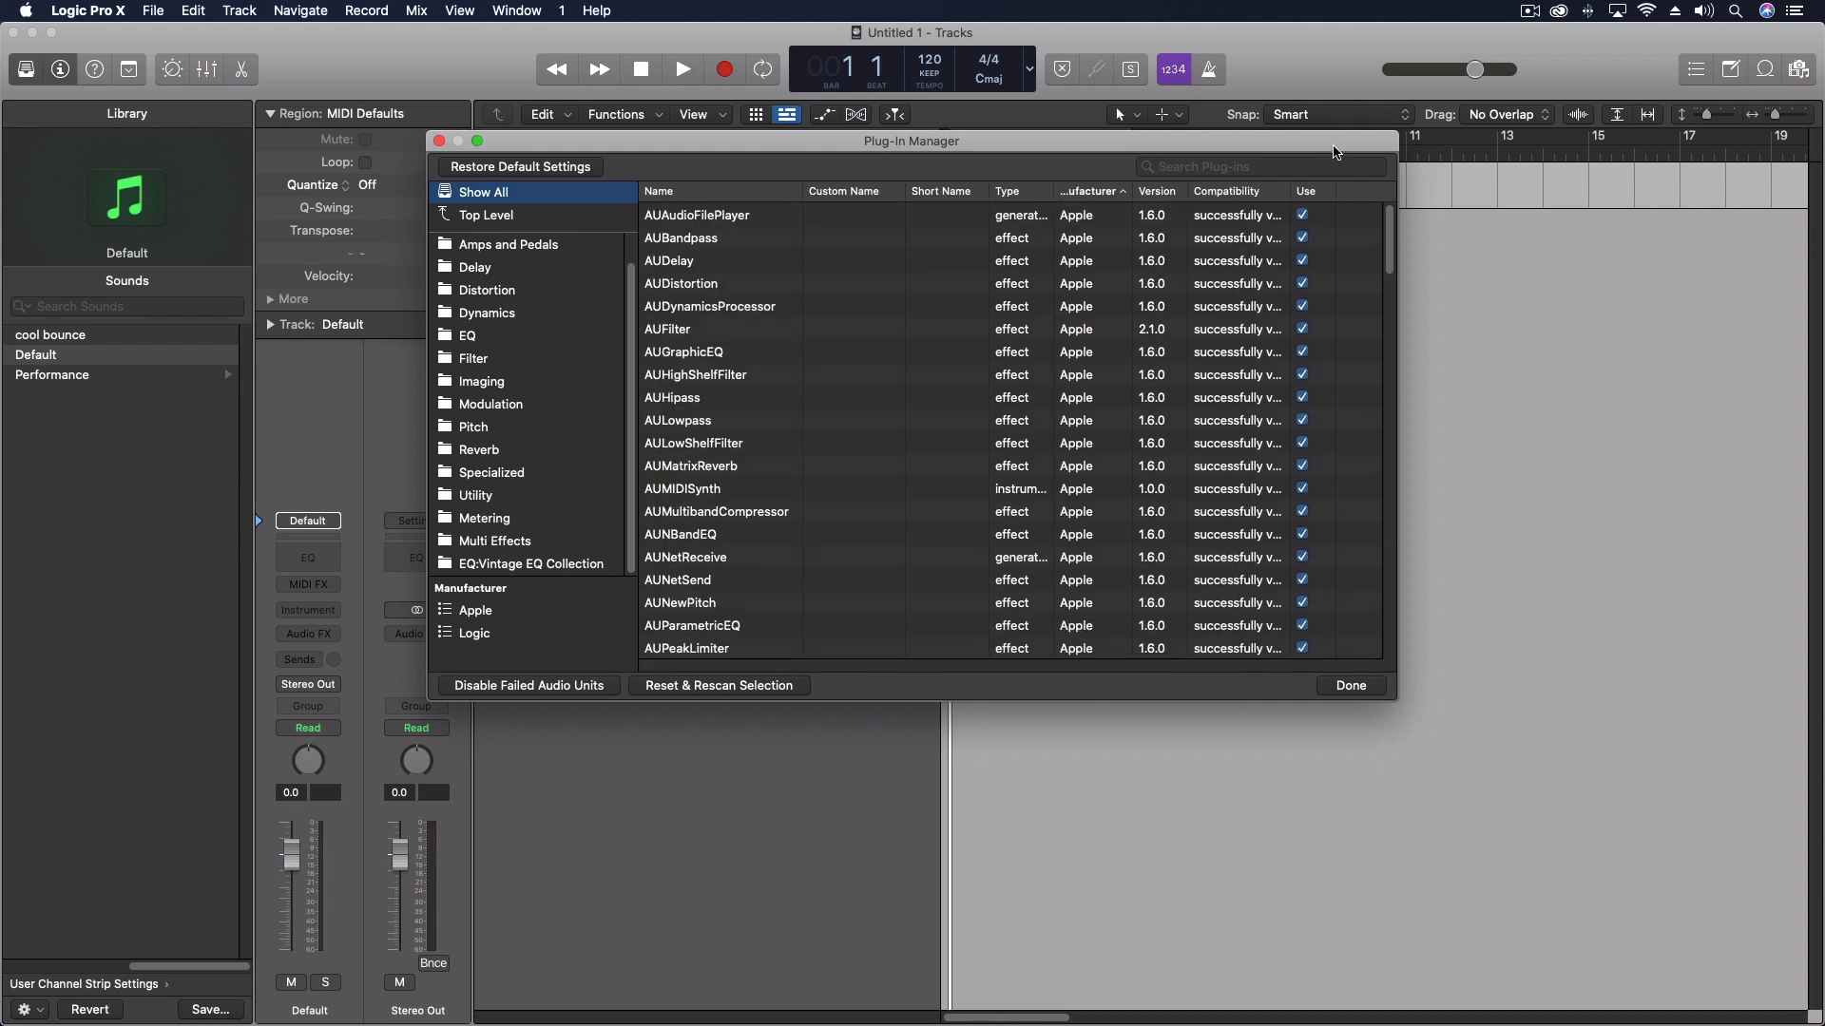
pyautogui.moveTo(1354, 694)
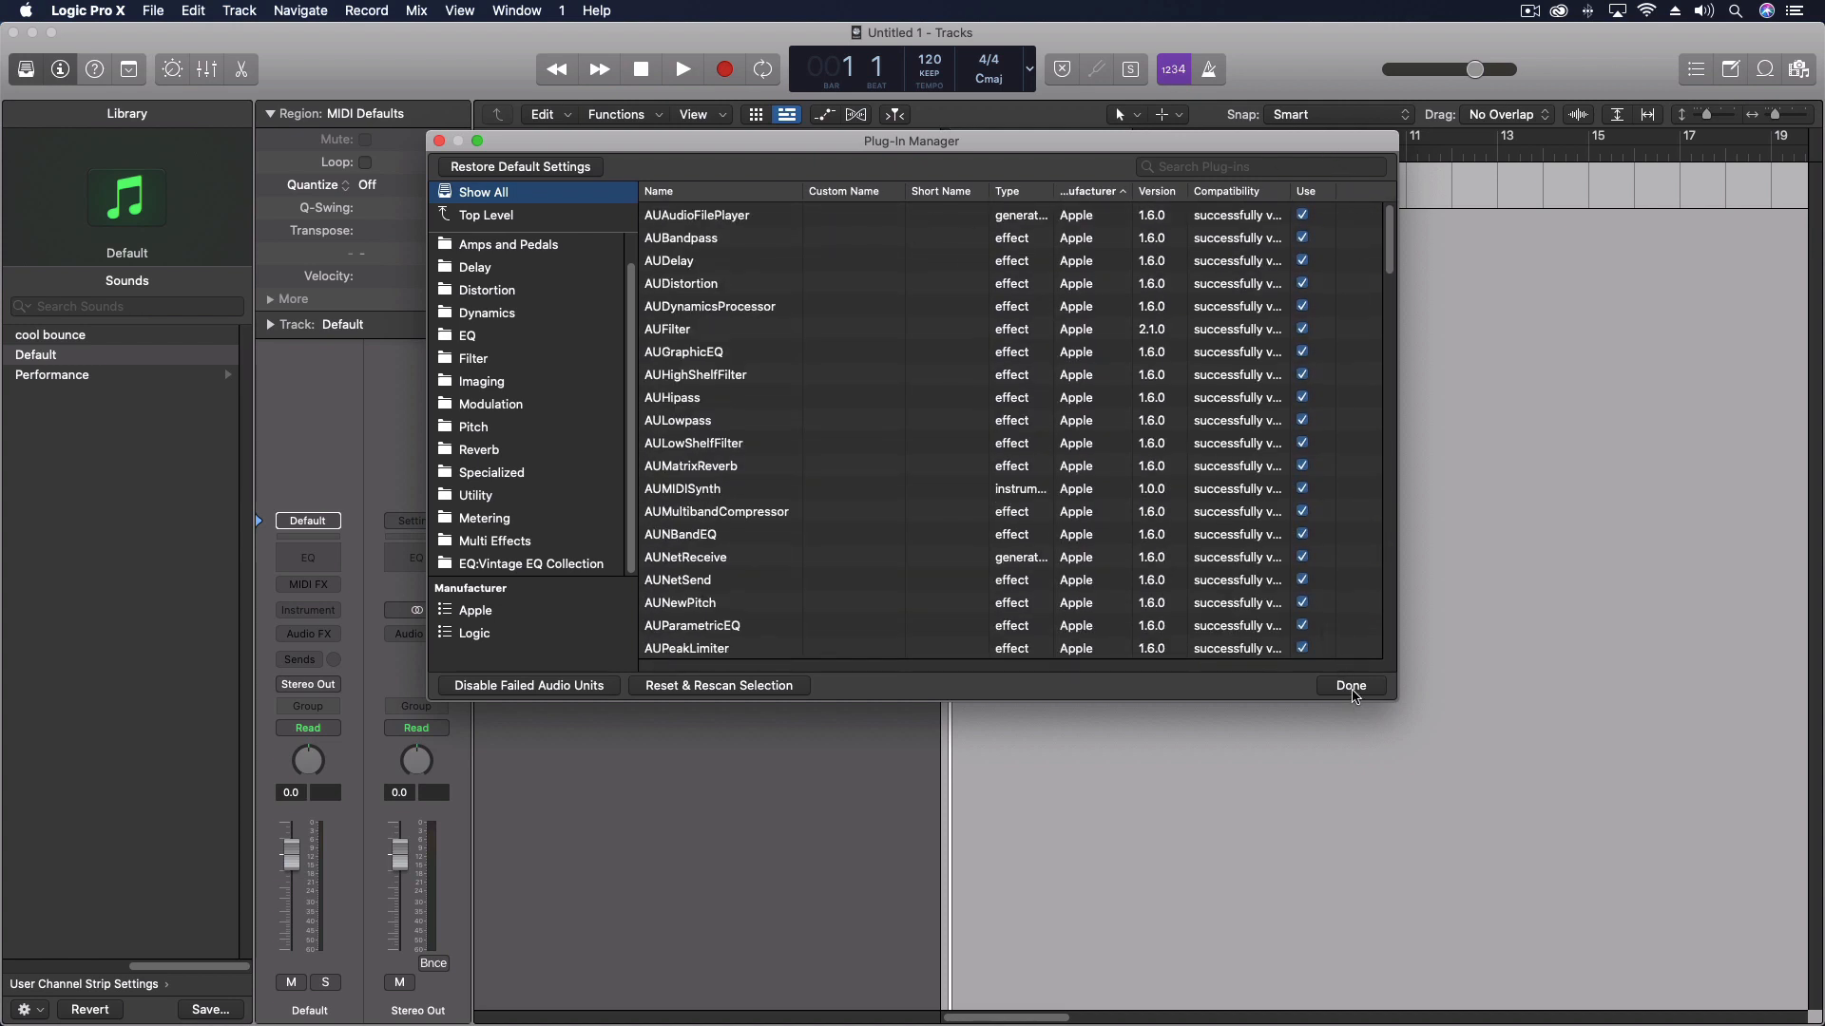
pyautogui.click(1349, 686)
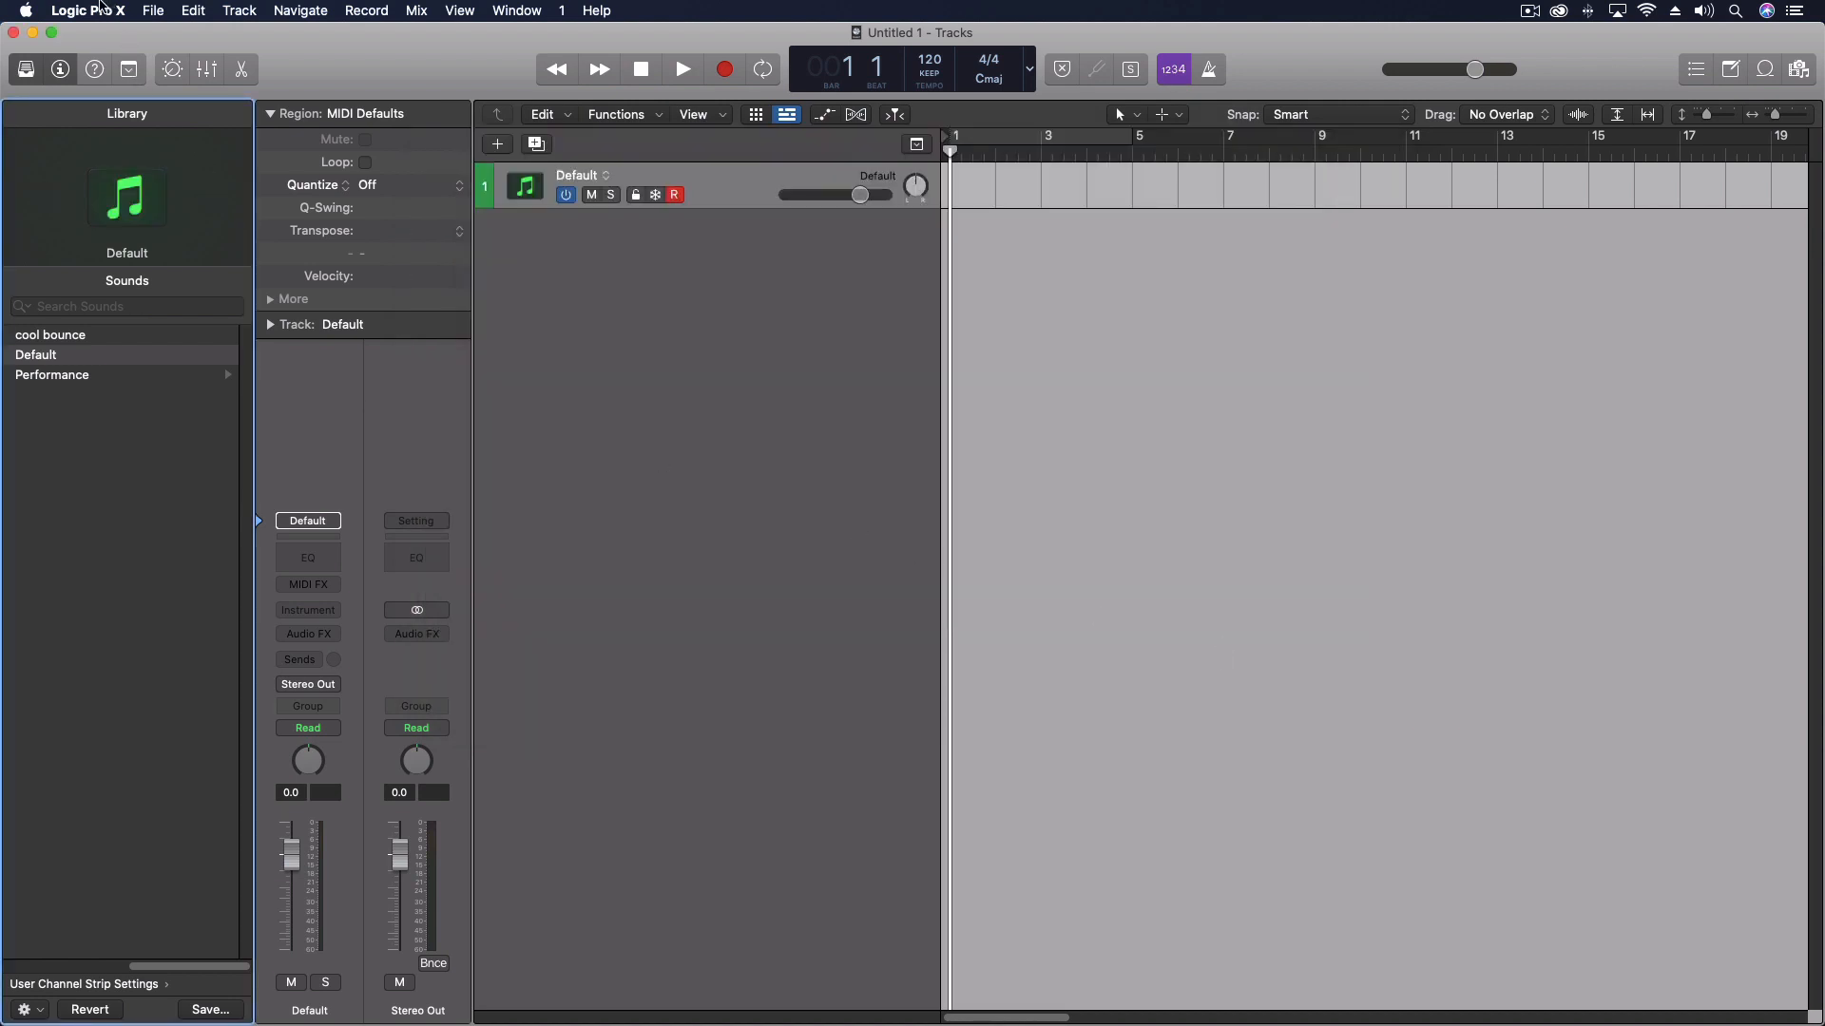
# Quit Logic Pro X and move WaveShell2-AU 9.91.component back into Components, authenticating the move
pyautogui.click(105, 9)
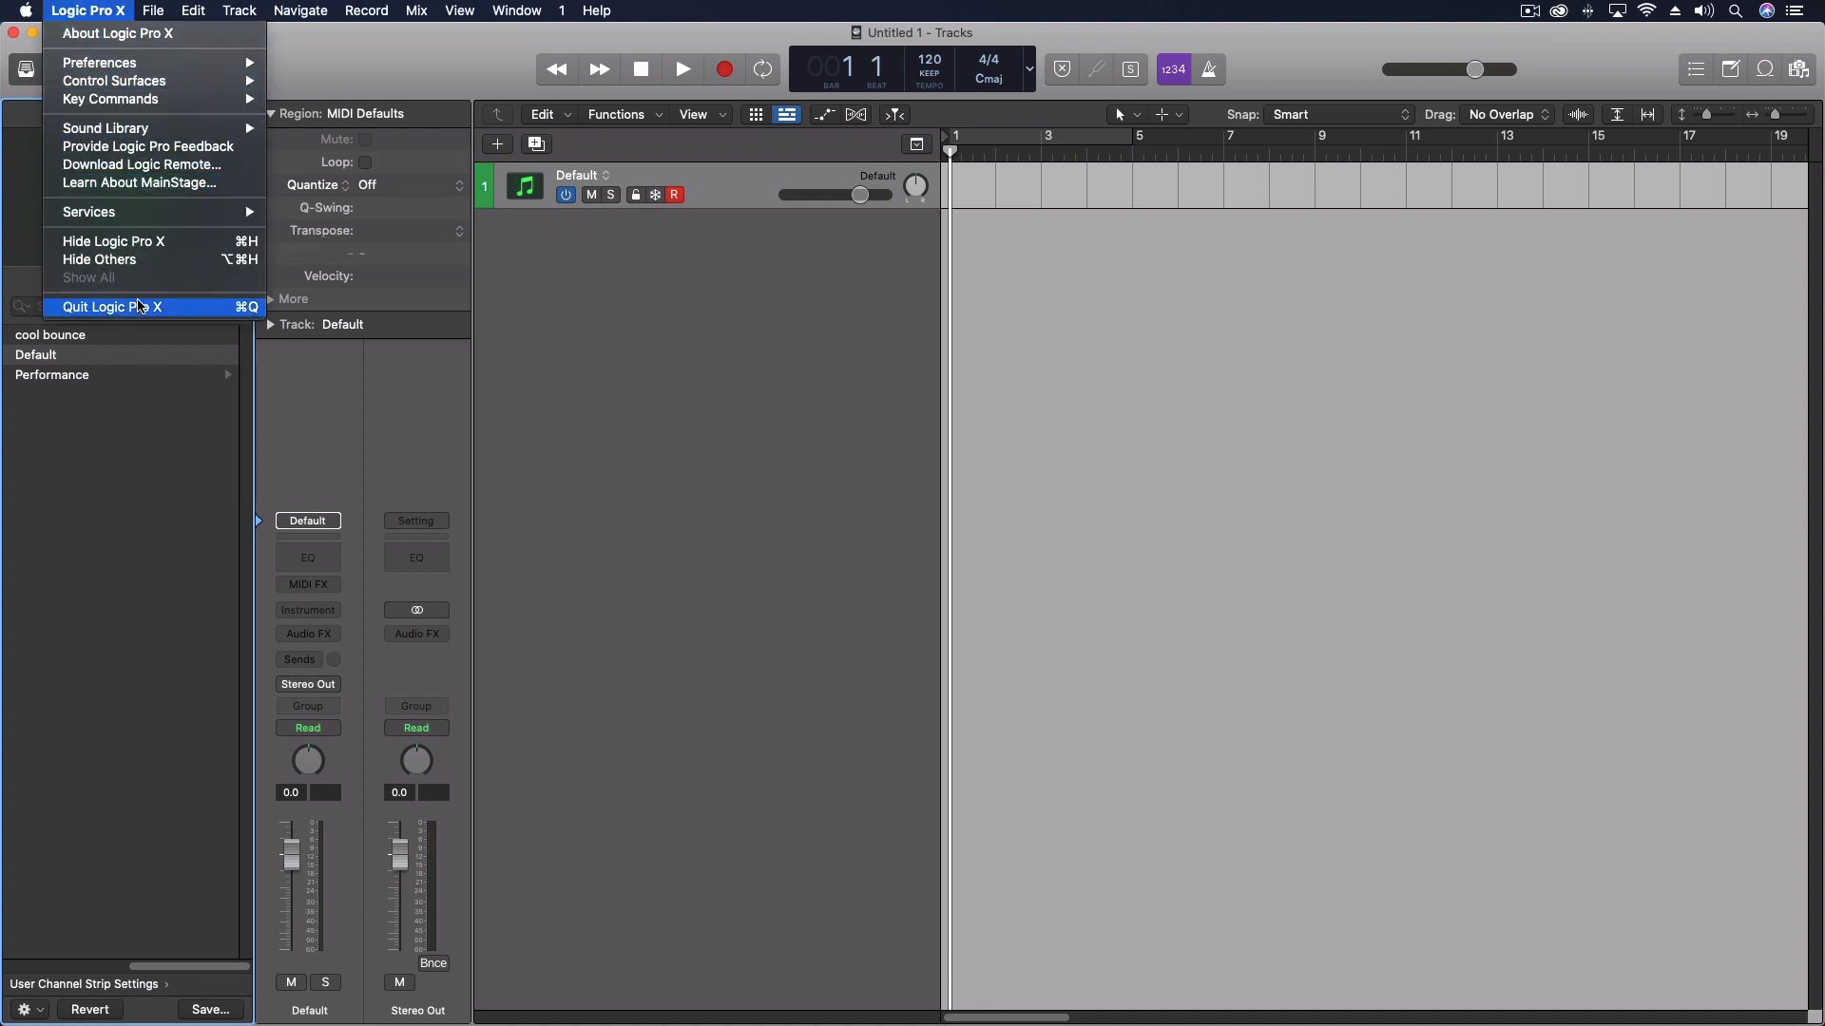
pyautogui.click(110, 306)
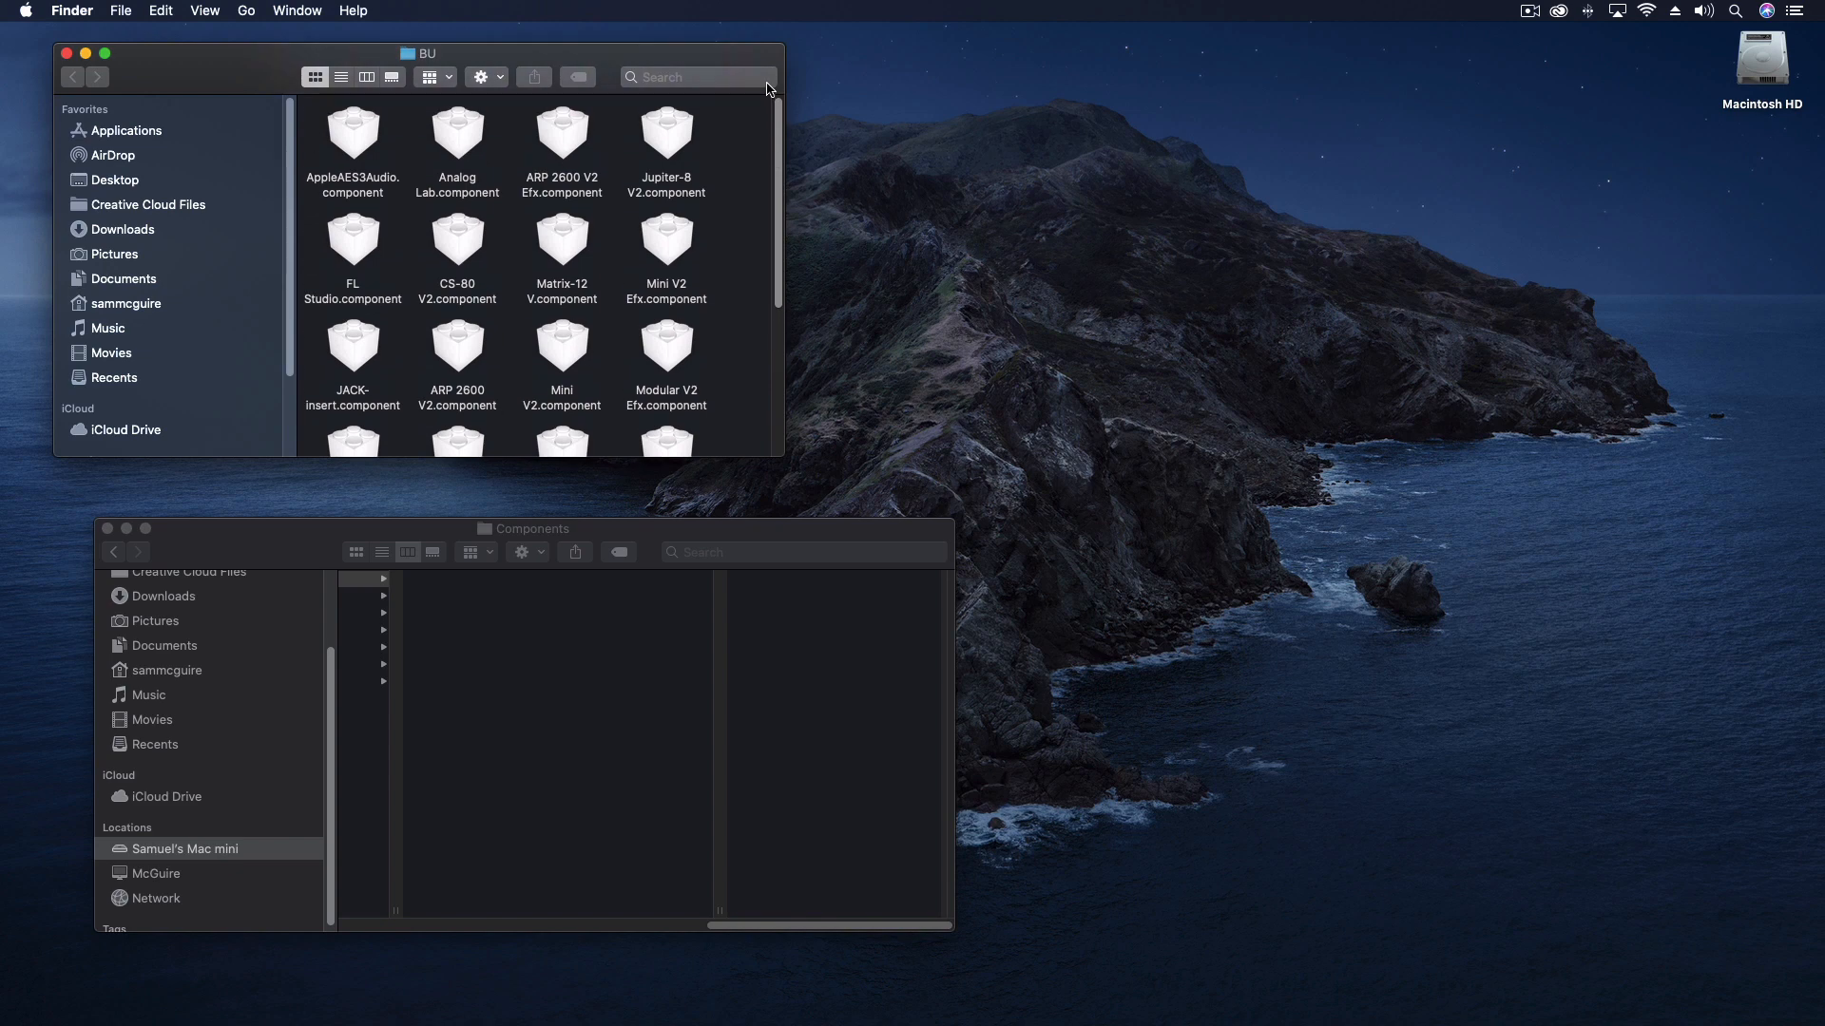
pyautogui.scroll(-3)
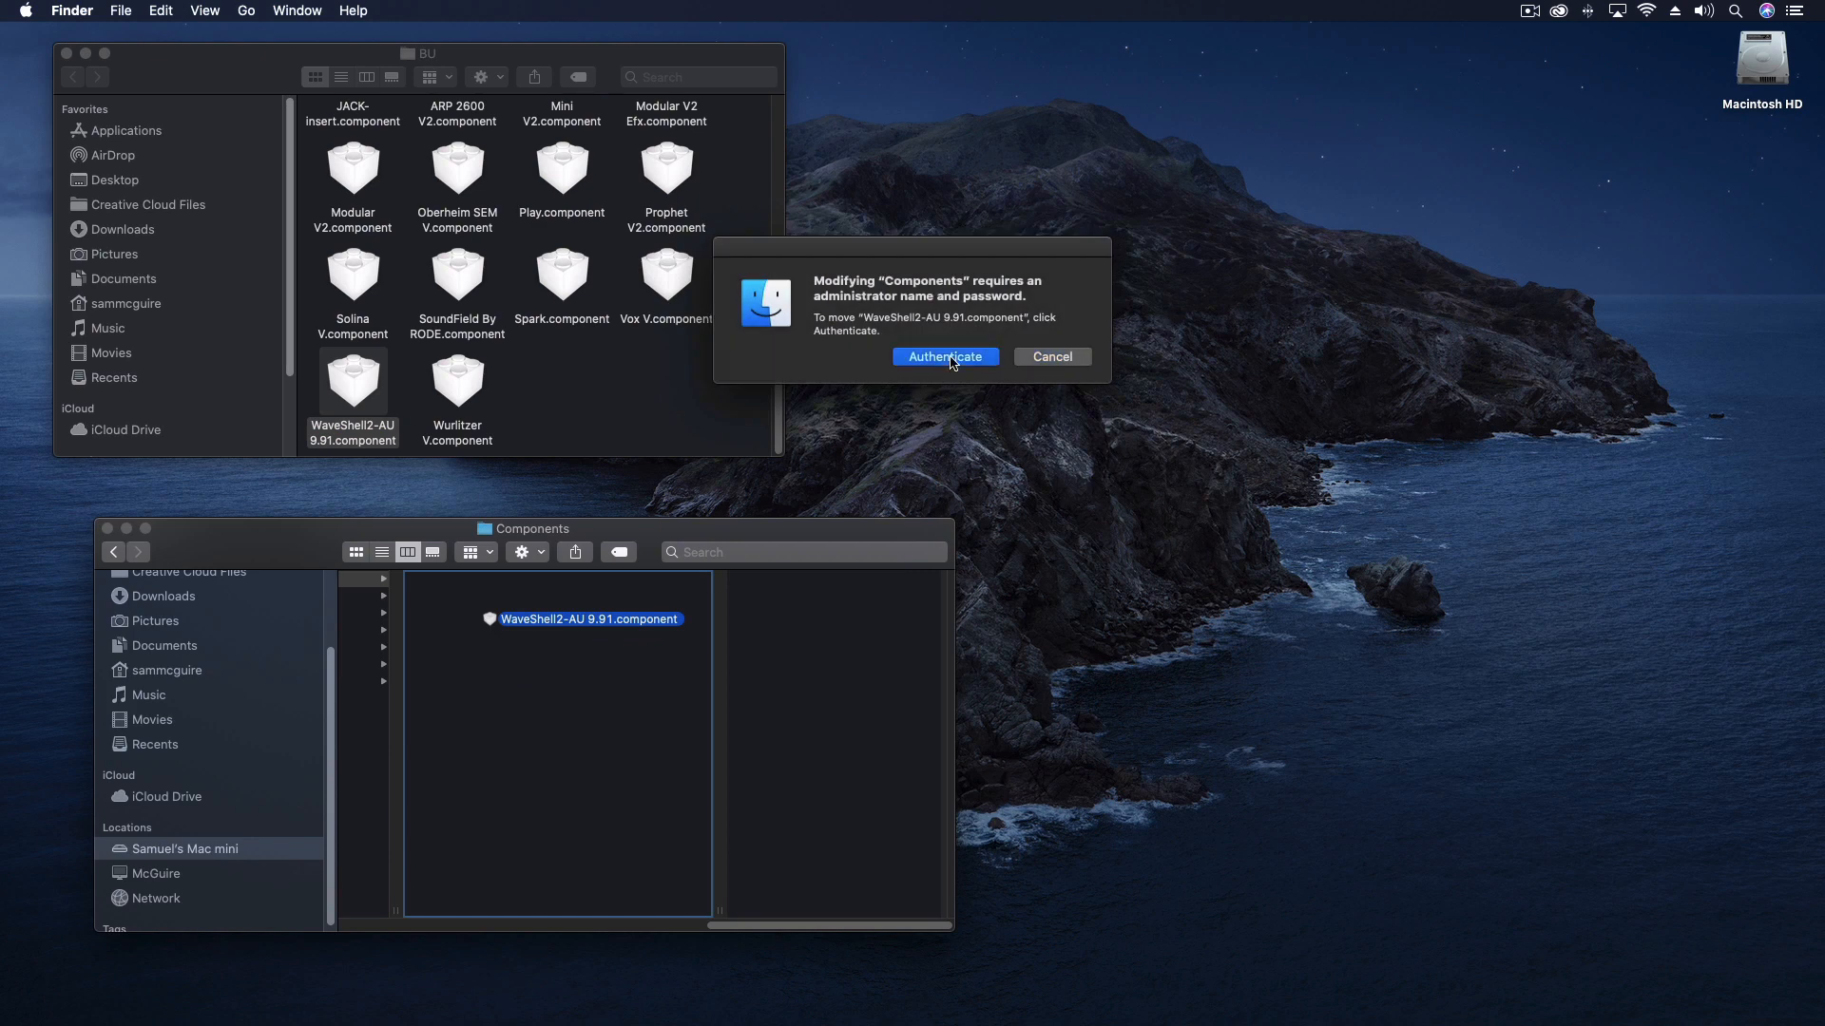
pyautogui.click(946, 358)
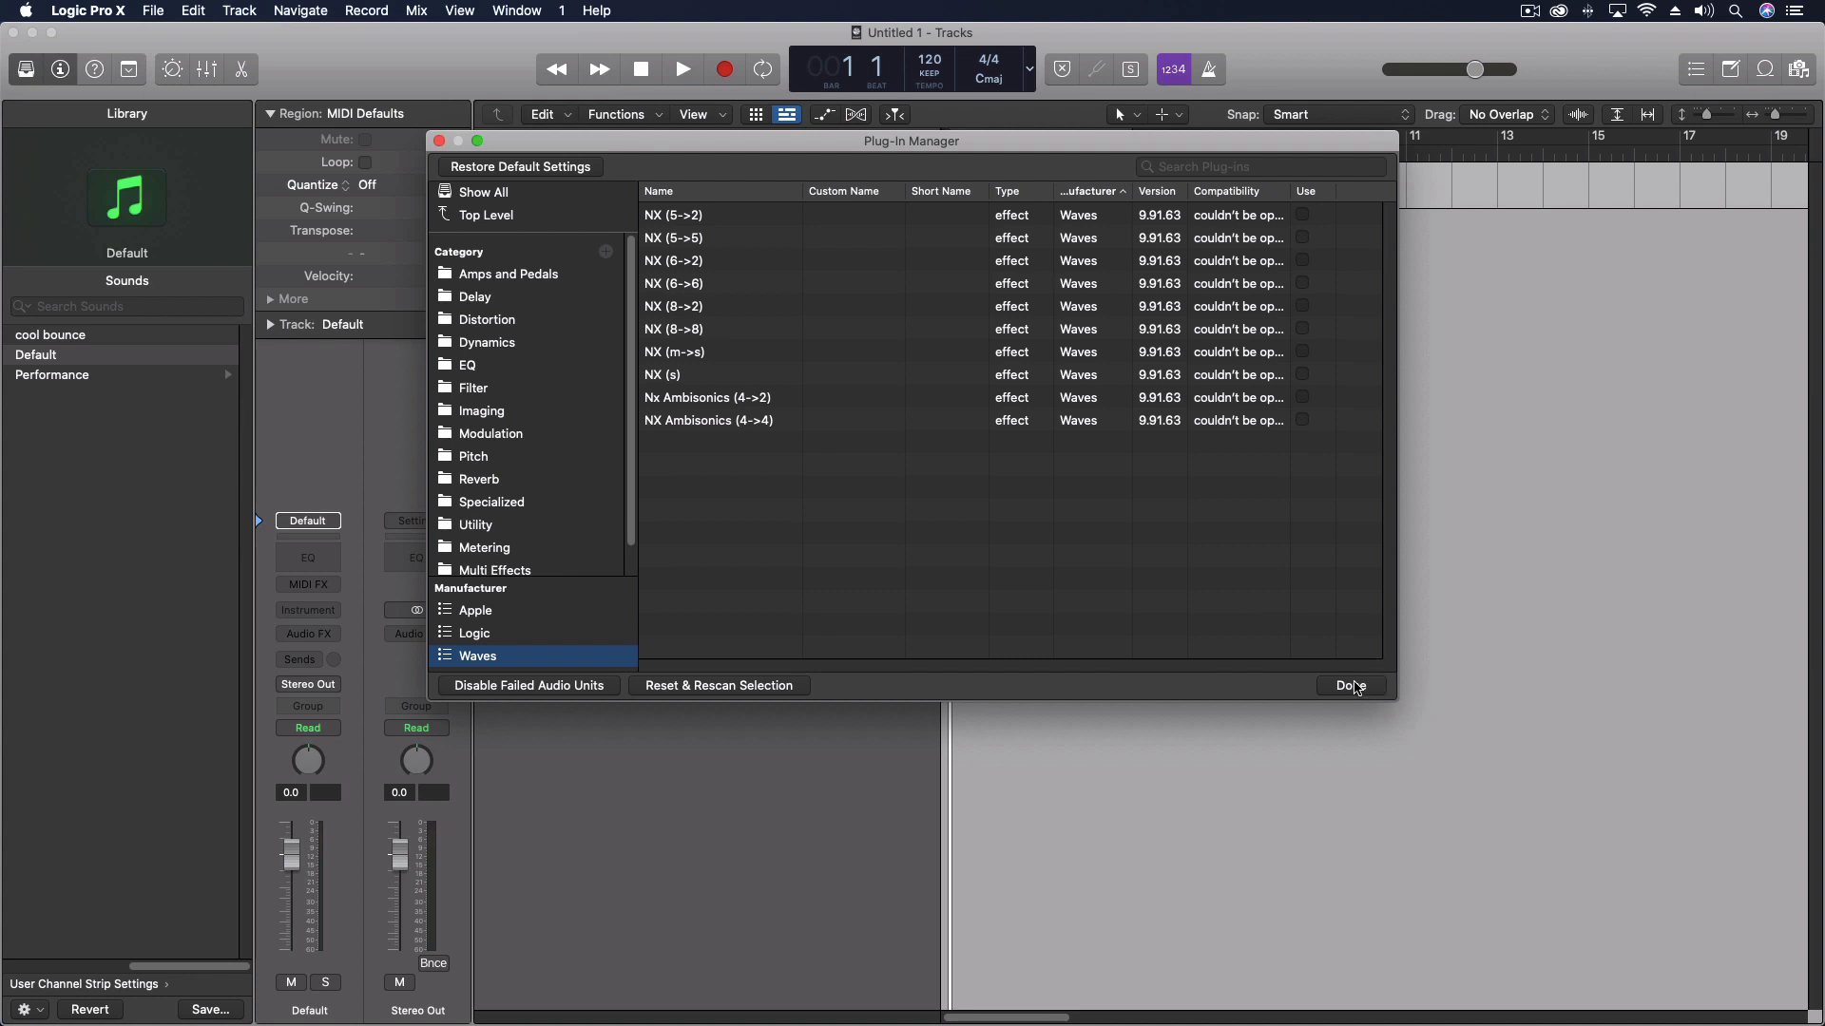
# Rescan the Waves NX plug-ins and skip the missing NX Ambisonics license prompt
pyautogui.click(1349, 686)
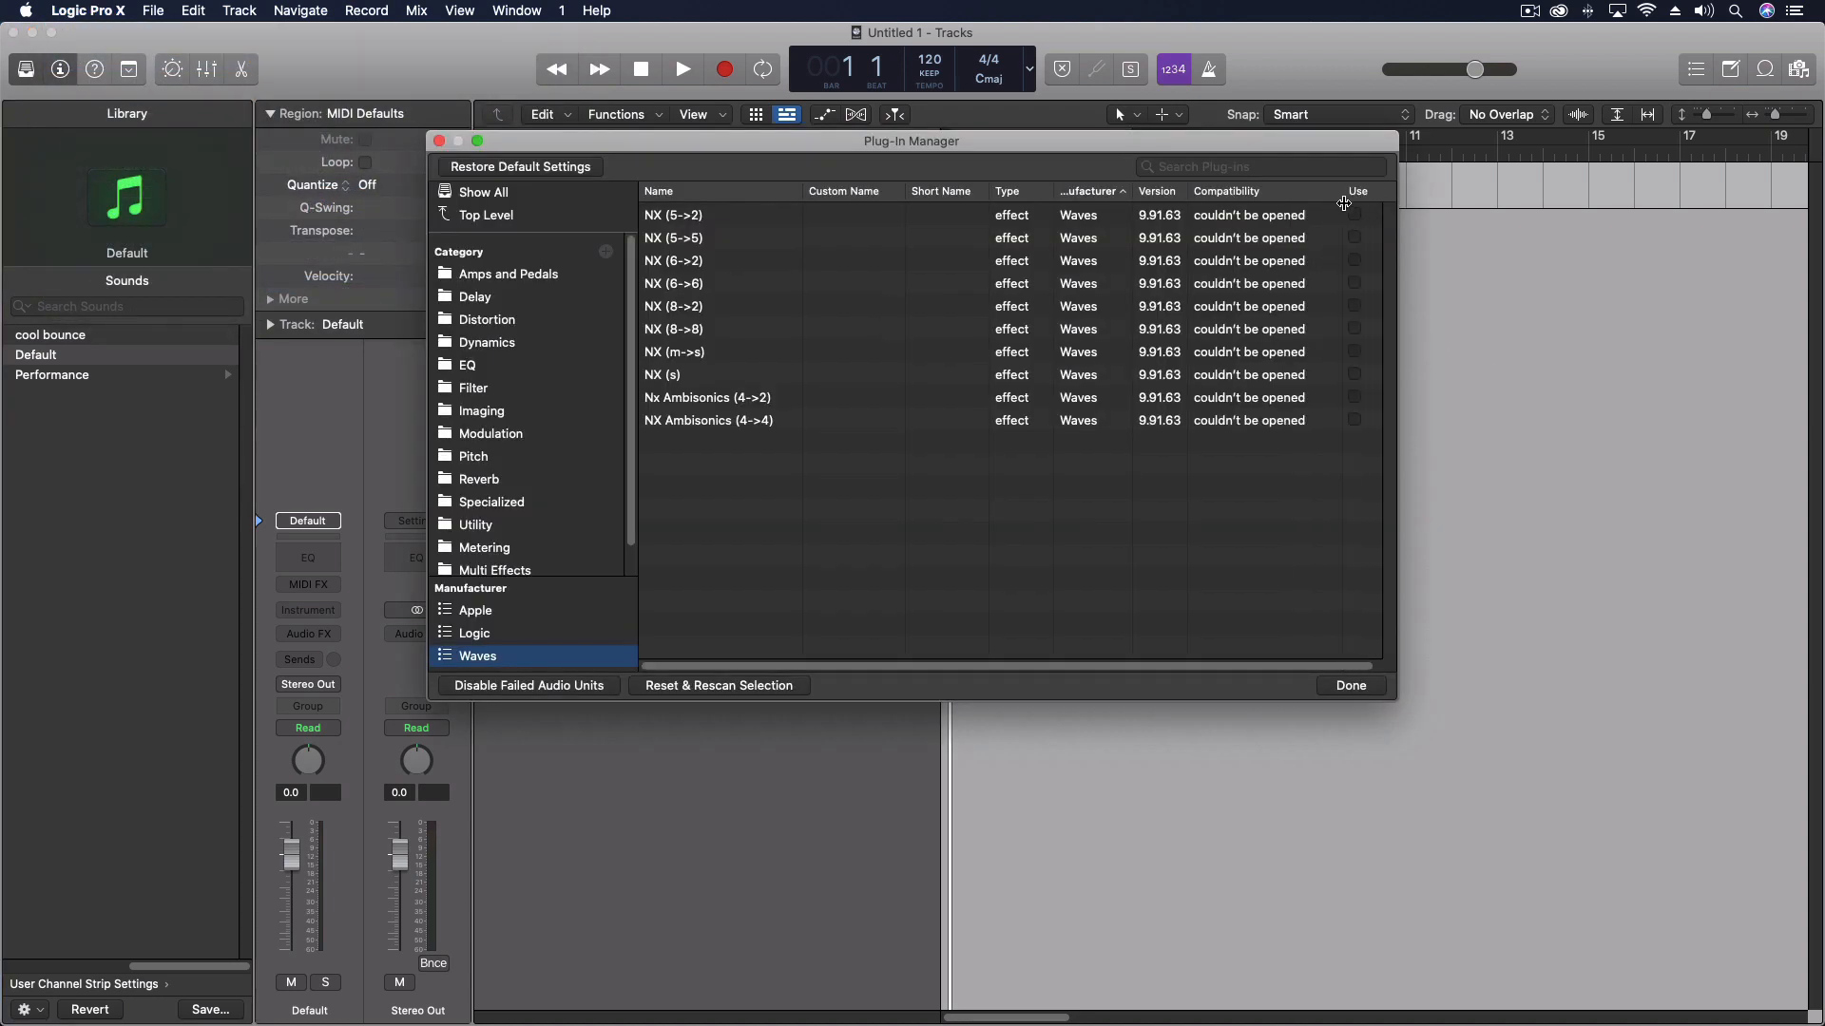
pyautogui.moveTo(1036, 642)
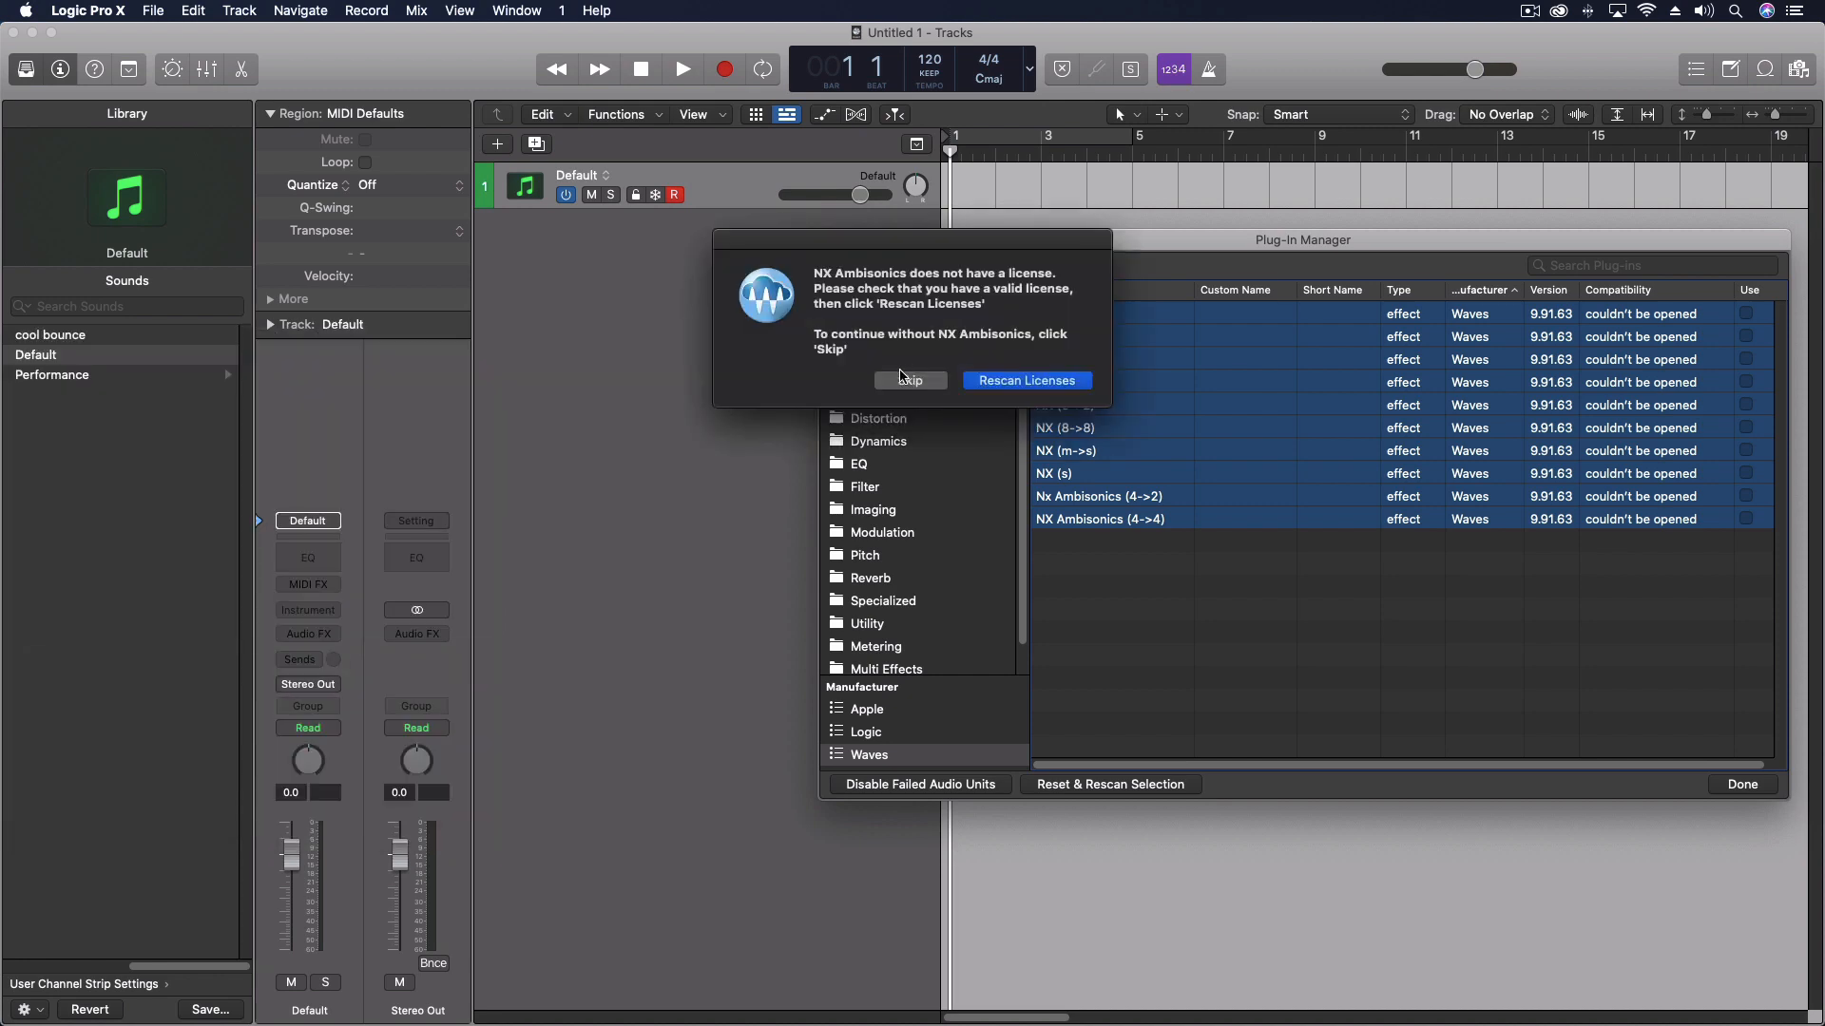
pyautogui.click(911, 380)
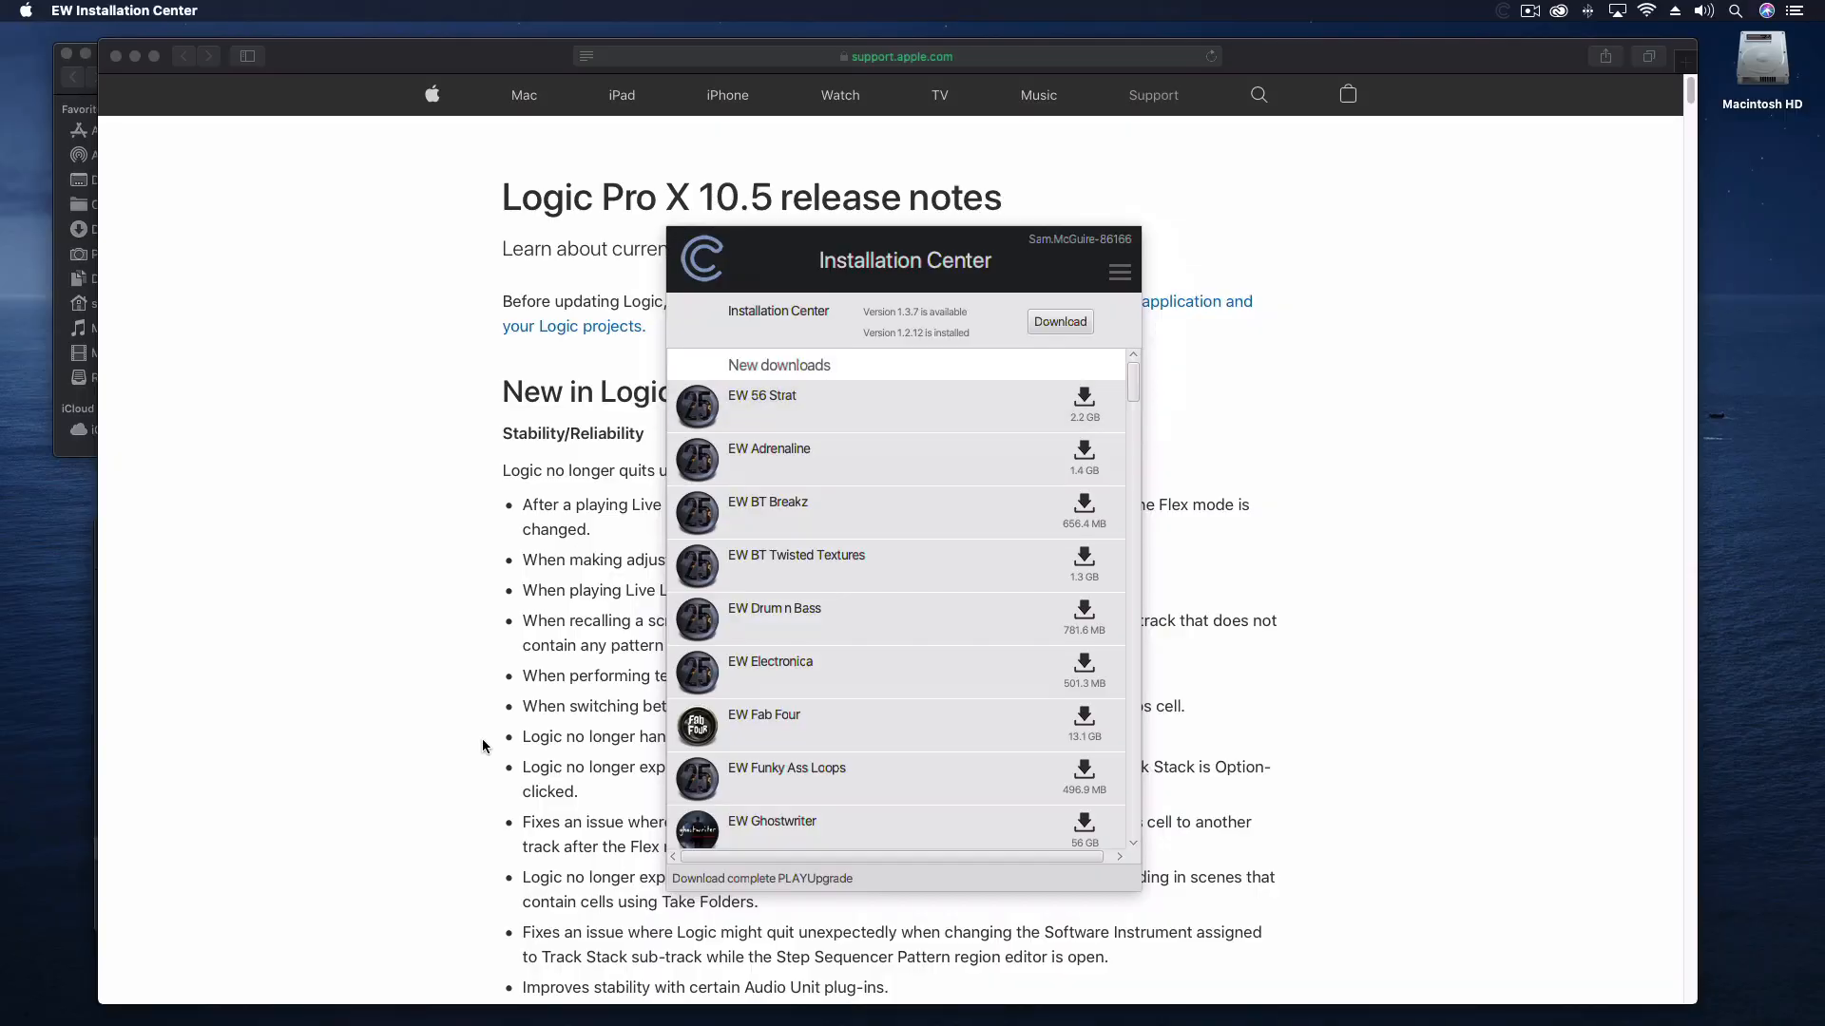
pyautogui.moveTo(313, 996)
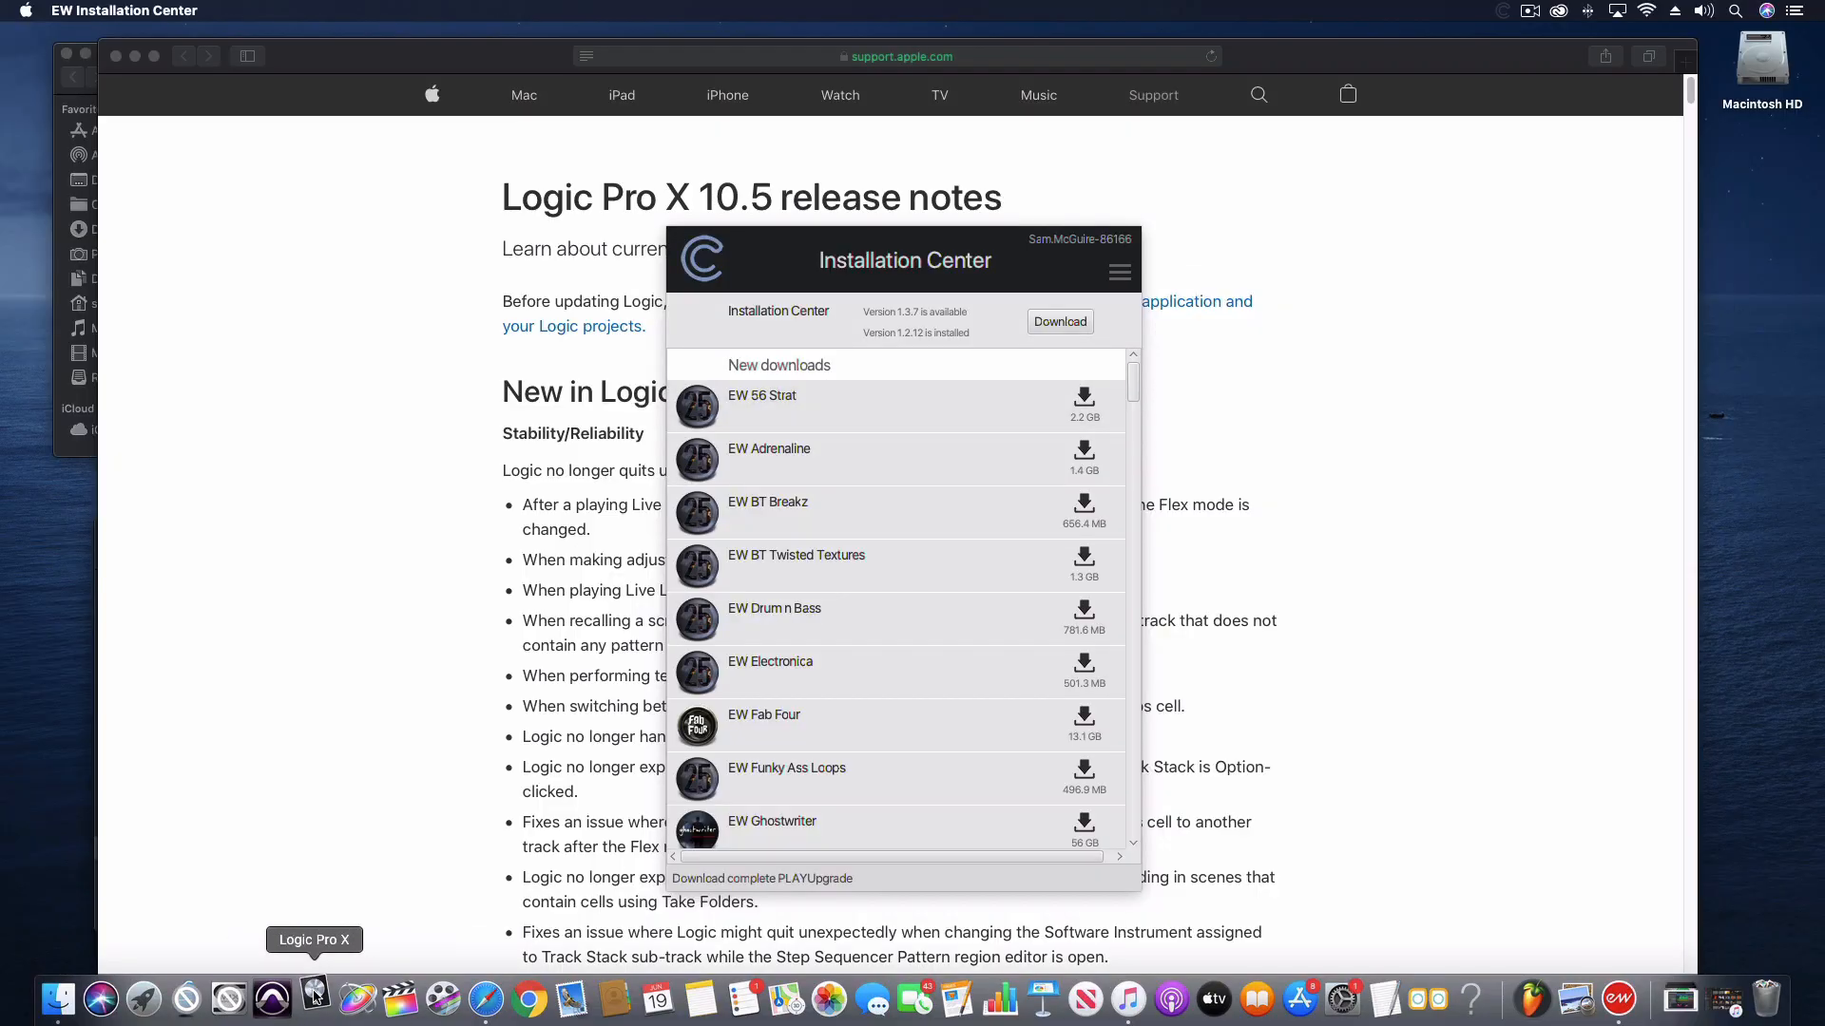
pyautogui.moveTo(429, 72)
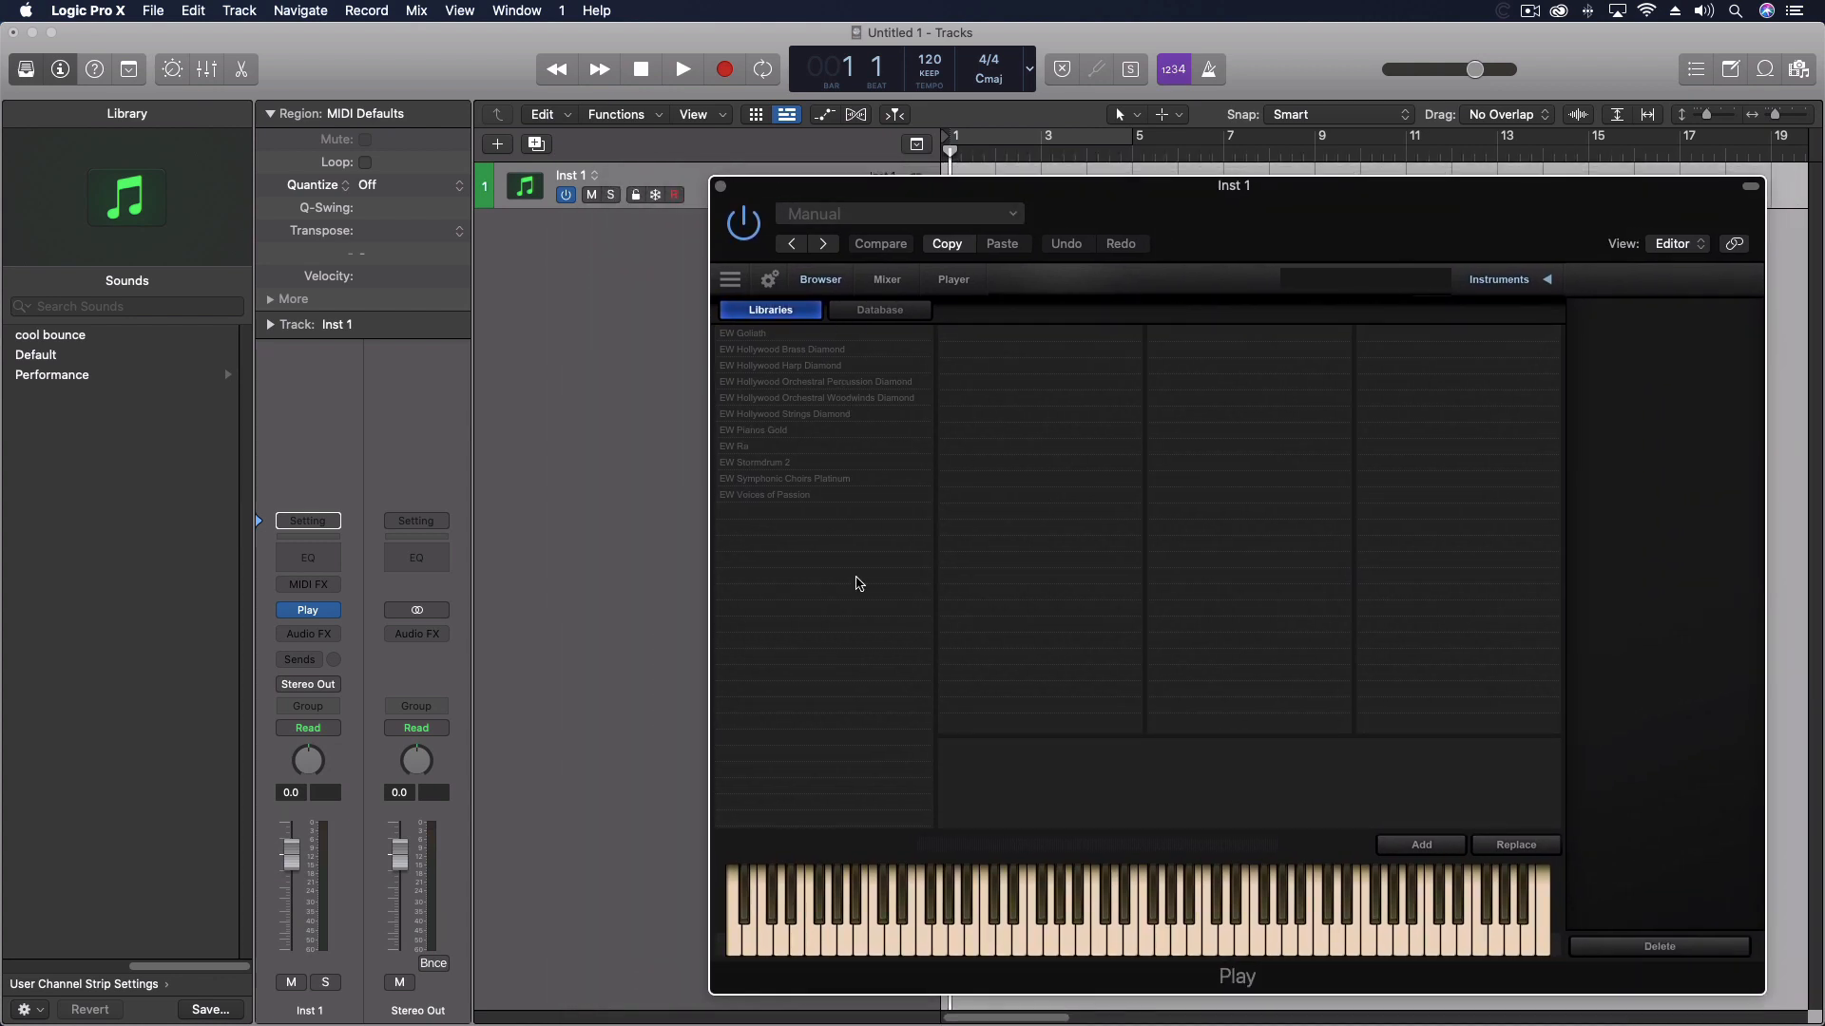
pyautogui.moveTo(342, 59)
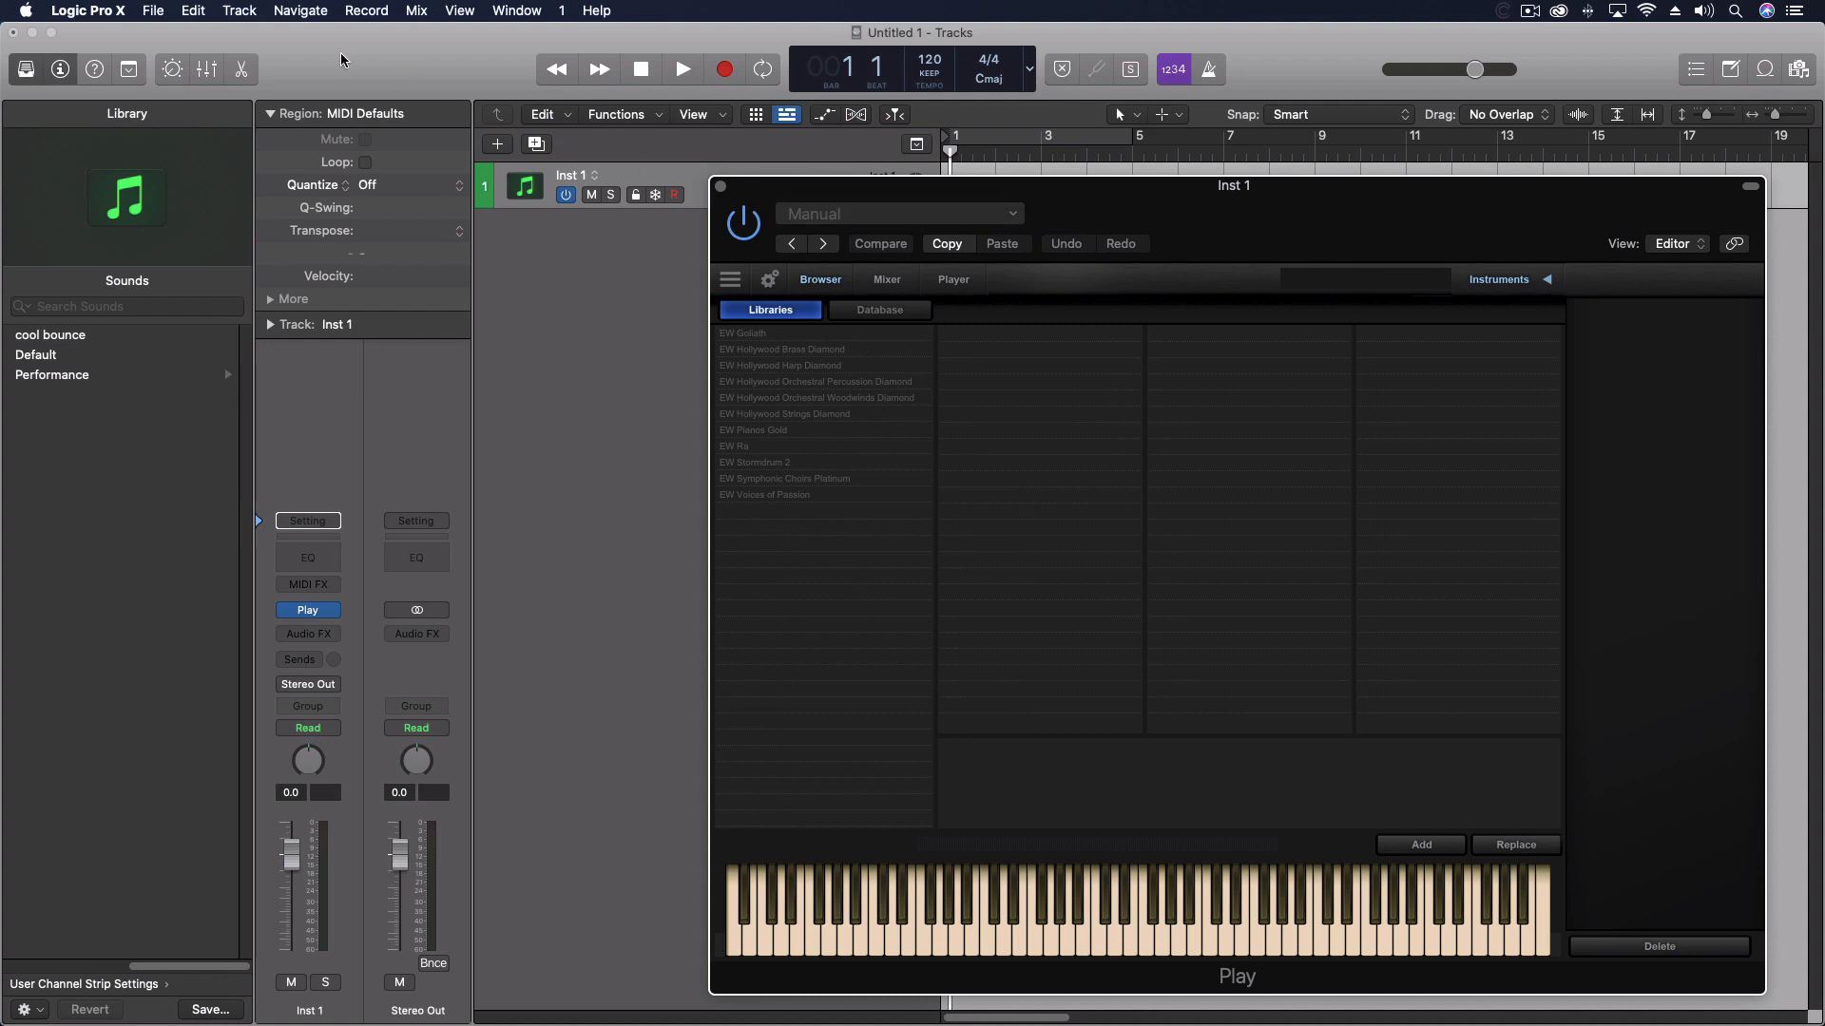
# Close the Play instrument window to return to the project's Default track
pyautogui.click(37, 353)
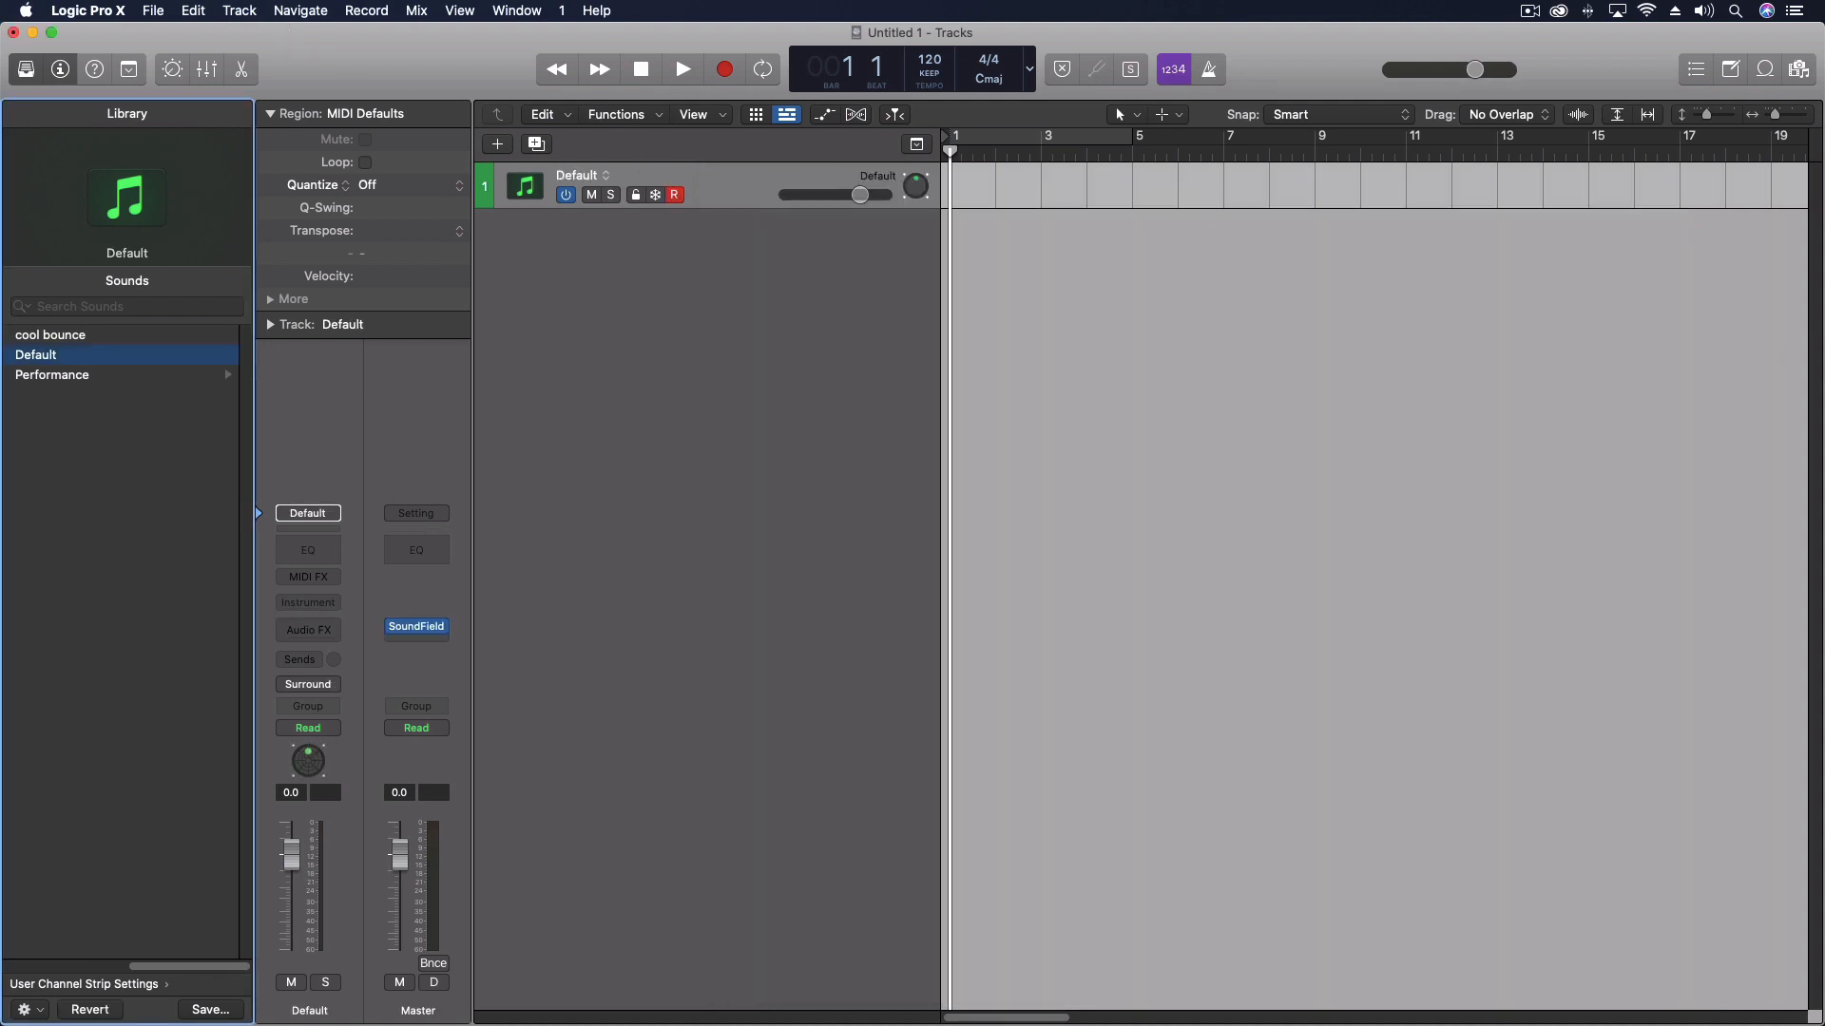
pyautogui.moveTo(445, 528)
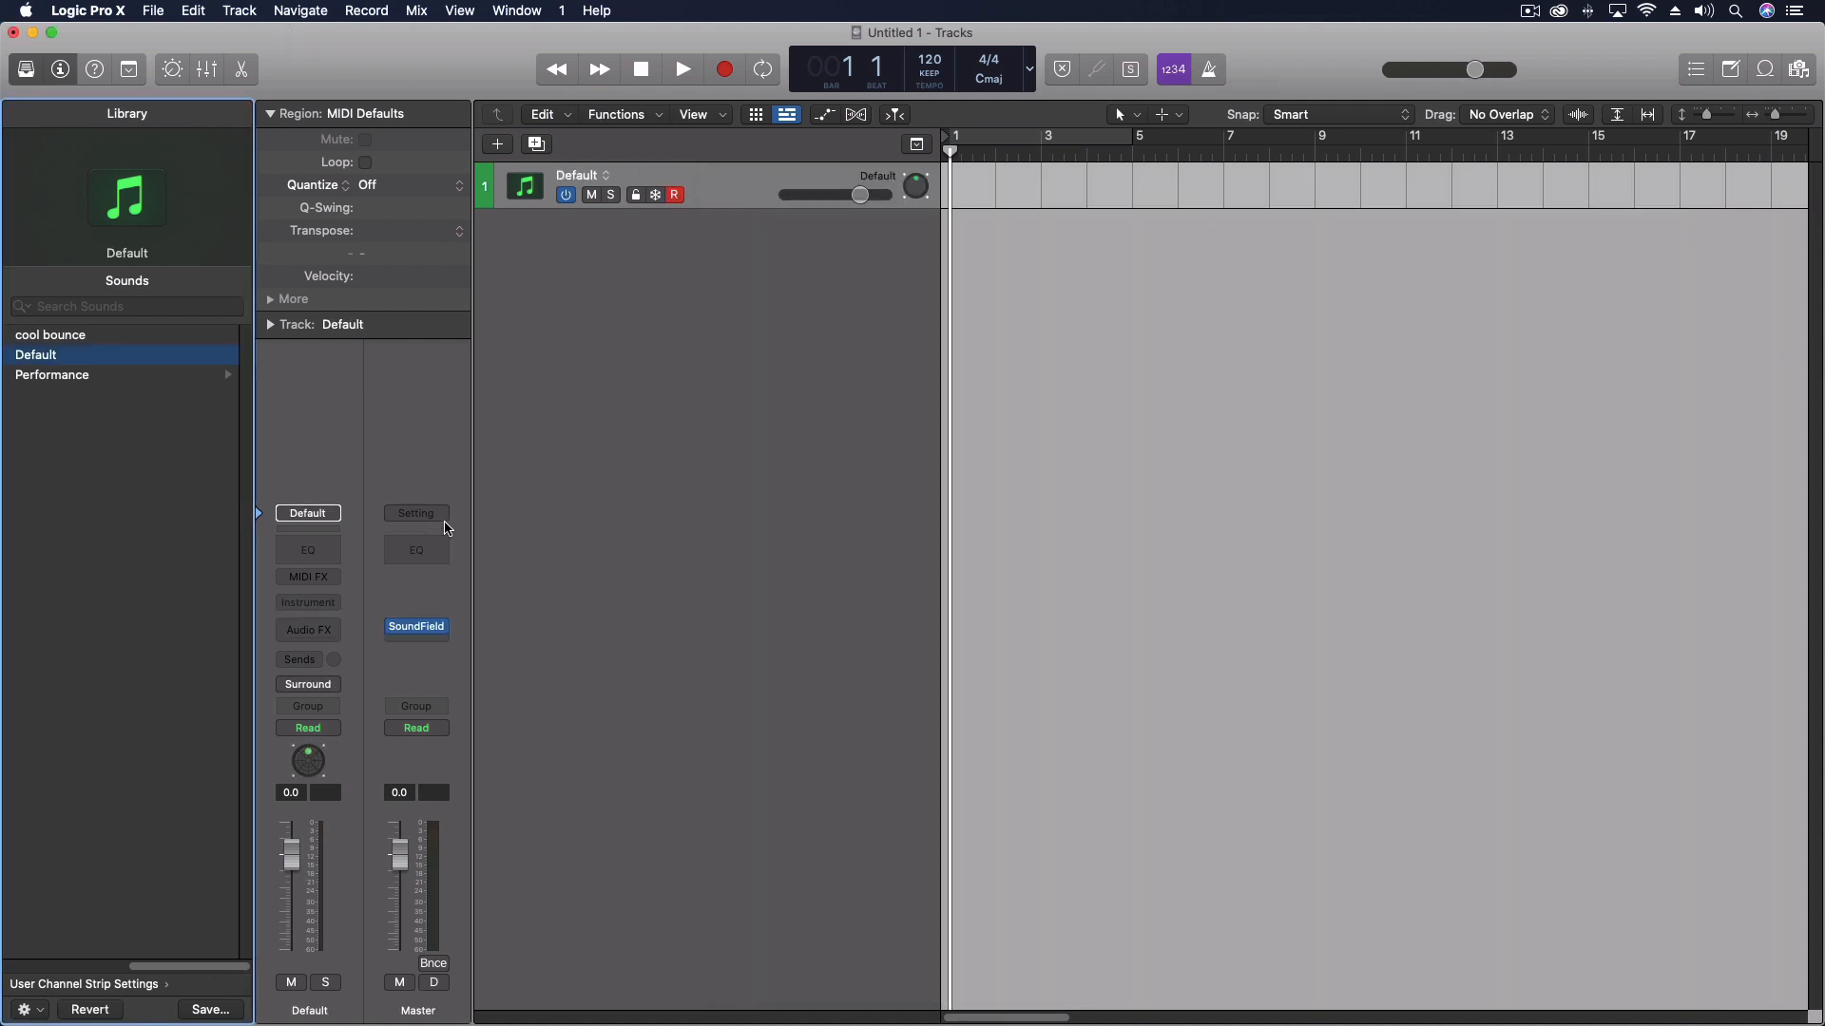
pyautogui.moveTo(441, 593)
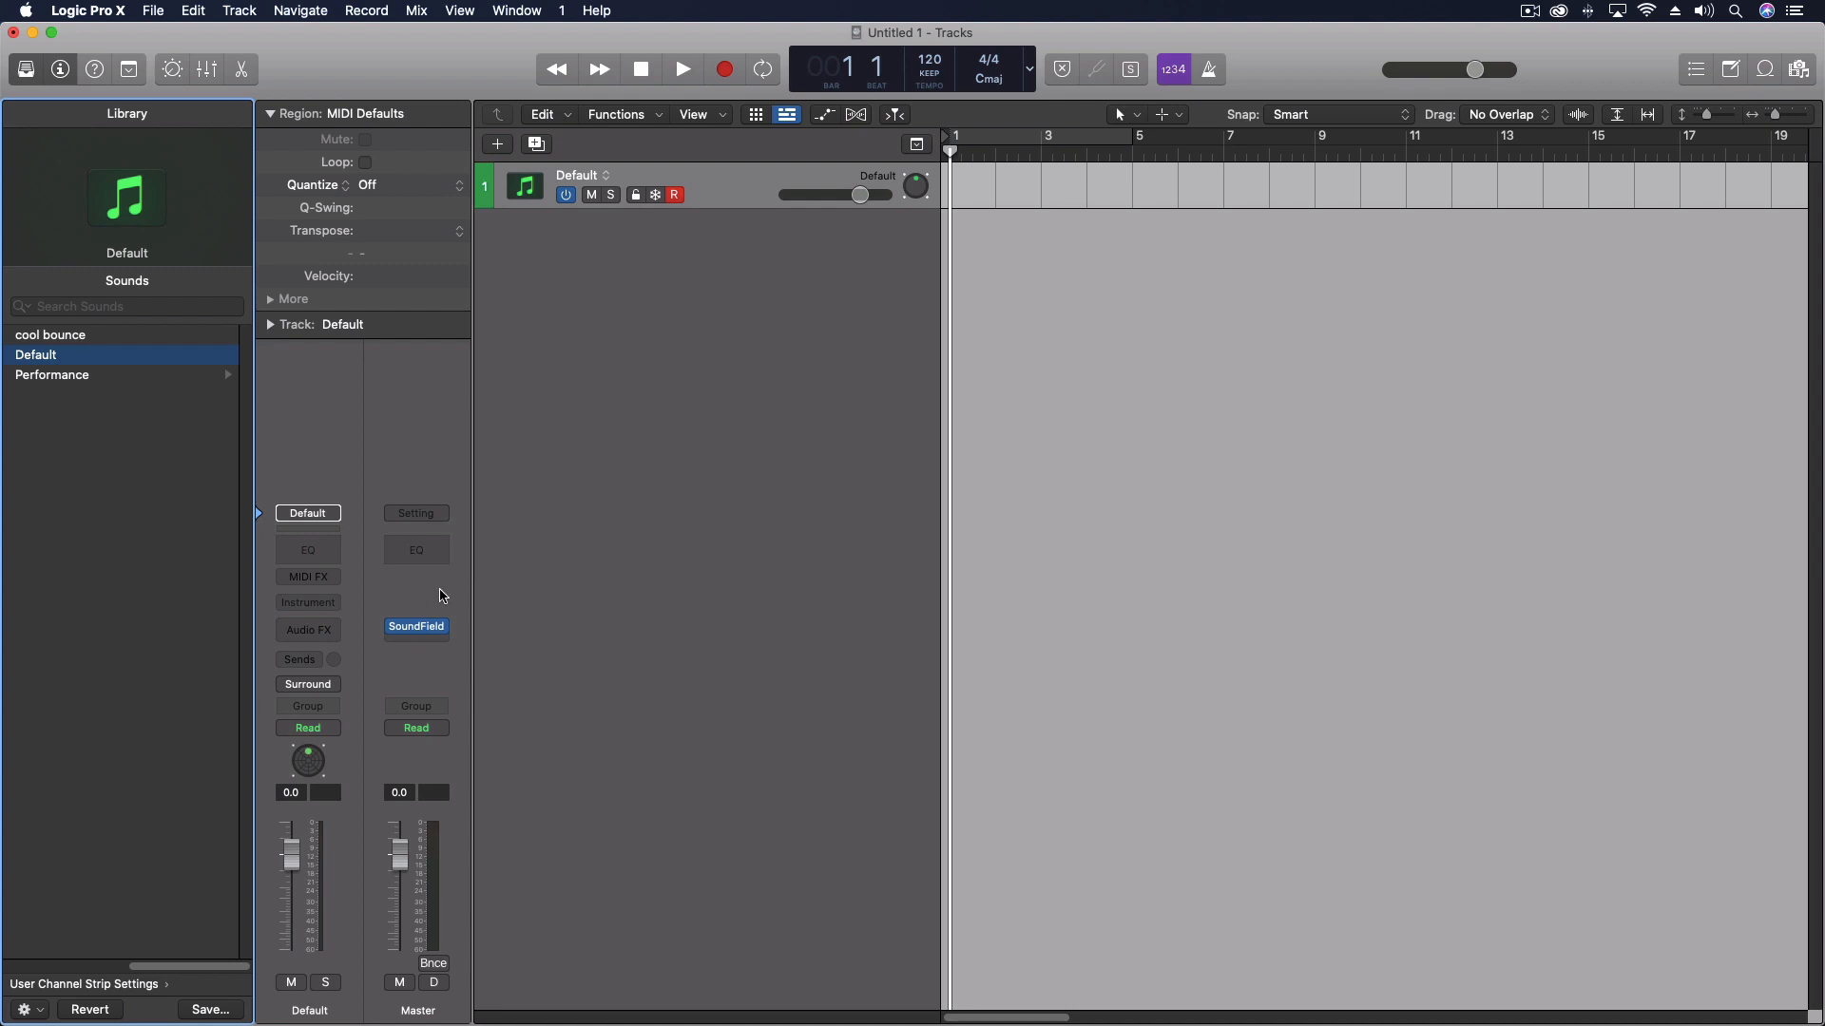